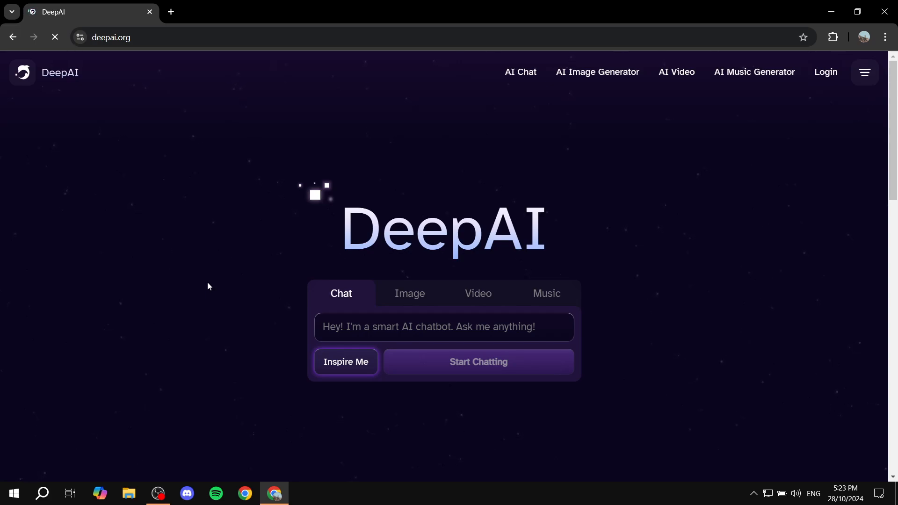
{"action": "mouse_move", "coordinate": [750, 210]}
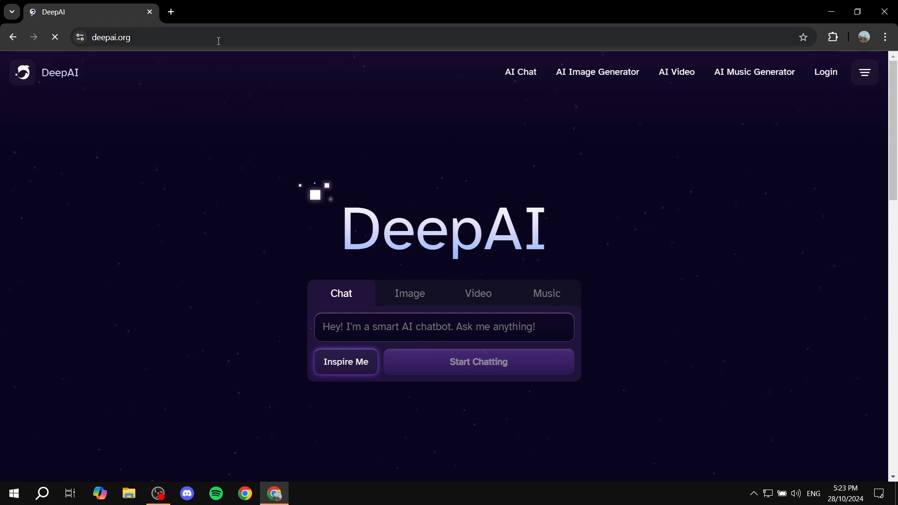
Navigate to the DeepAI site via the address deep.ai
{"action": "left_click", "coordinate": [218, 38]}
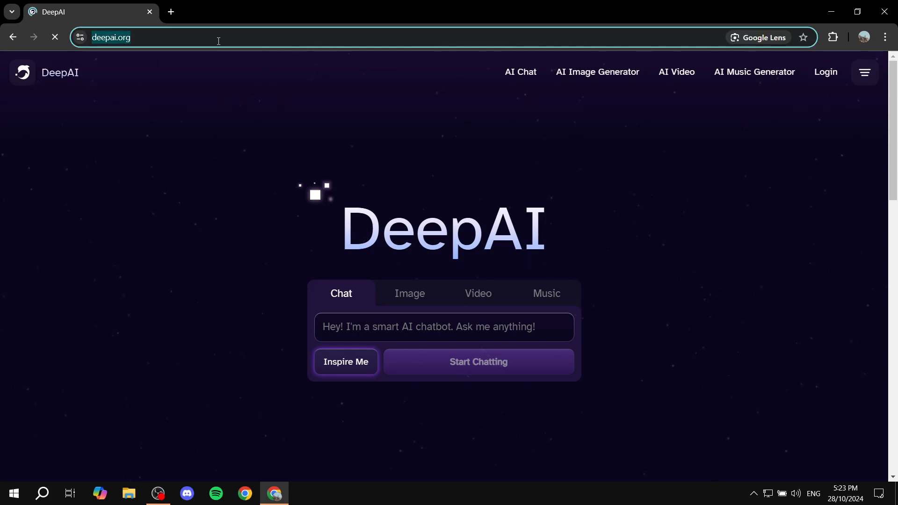
{"action": "type", "text": "deep.ai"}
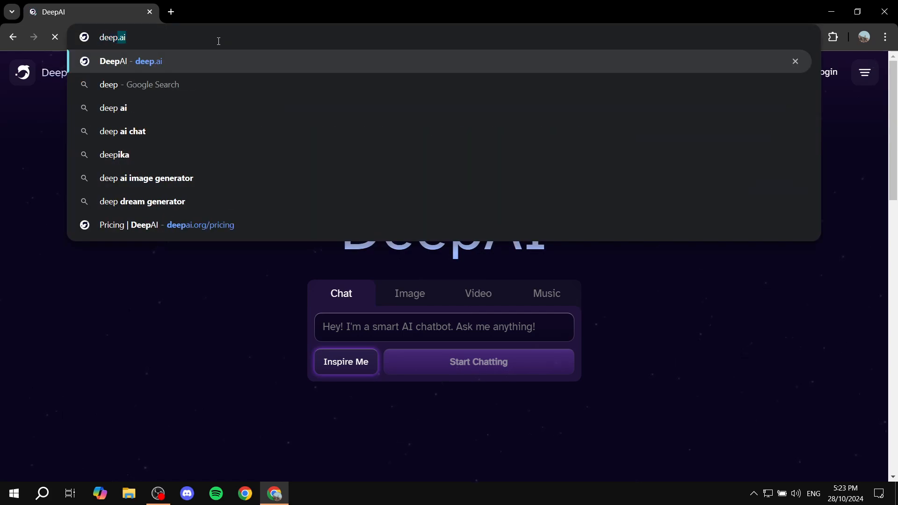
{"action": "left_click", "coordinate": [130, 61]}
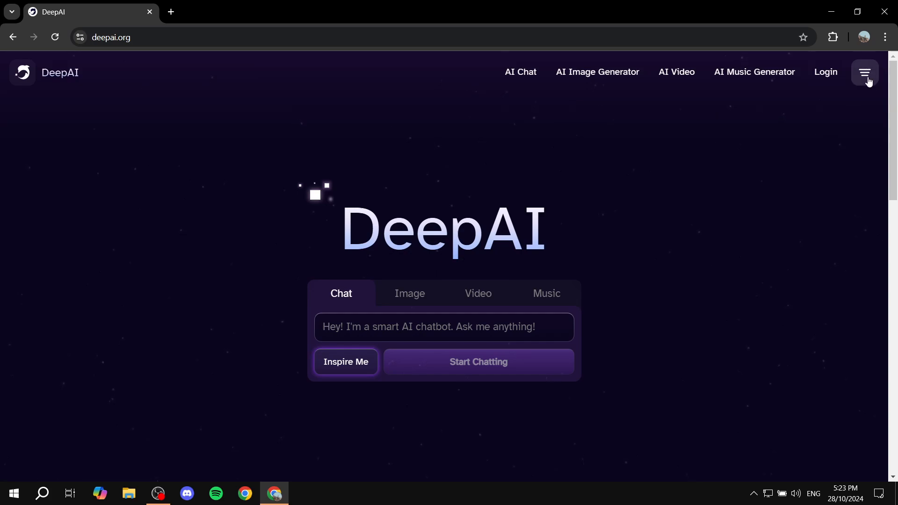
Browse the Pricing page from the site sections menu
{"action": "left_click", "coordinate": [865, 72]}
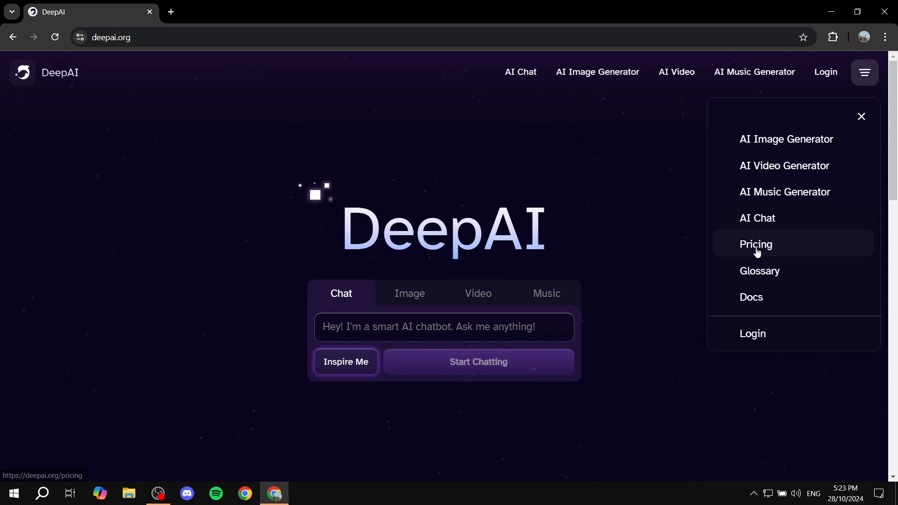
{"action": "left_click", "coordinate": [755, 244]}
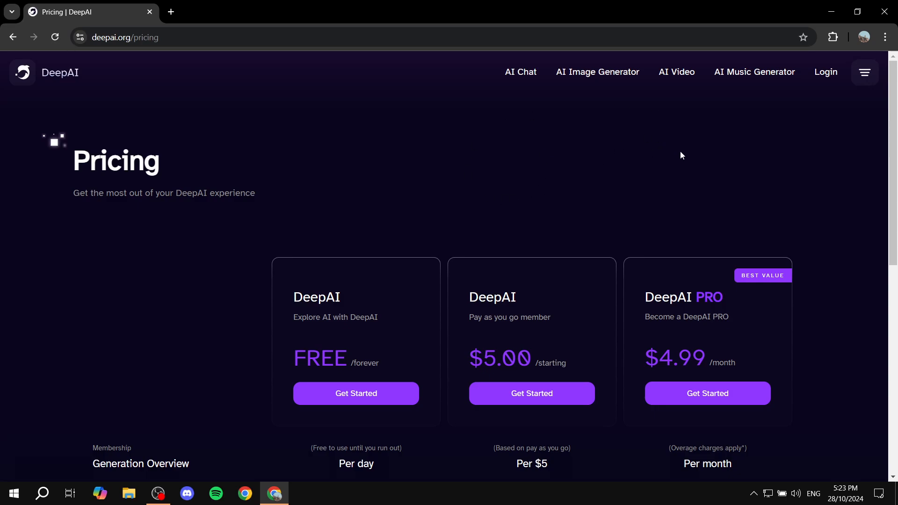
{"action": "scroll", "scroll_direction": "down", "scroll_amount": 3}
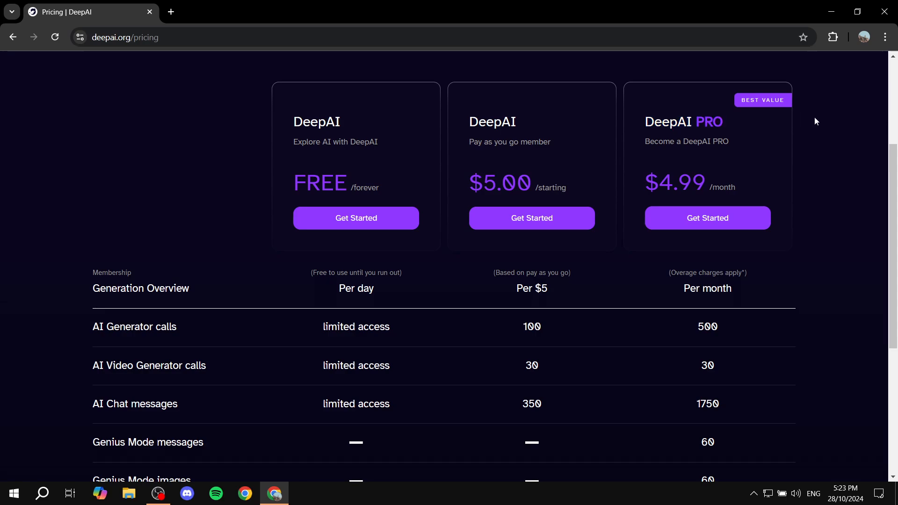
{"action": "scroll", "scroll_direction": "down", "scroll_amount": 3}
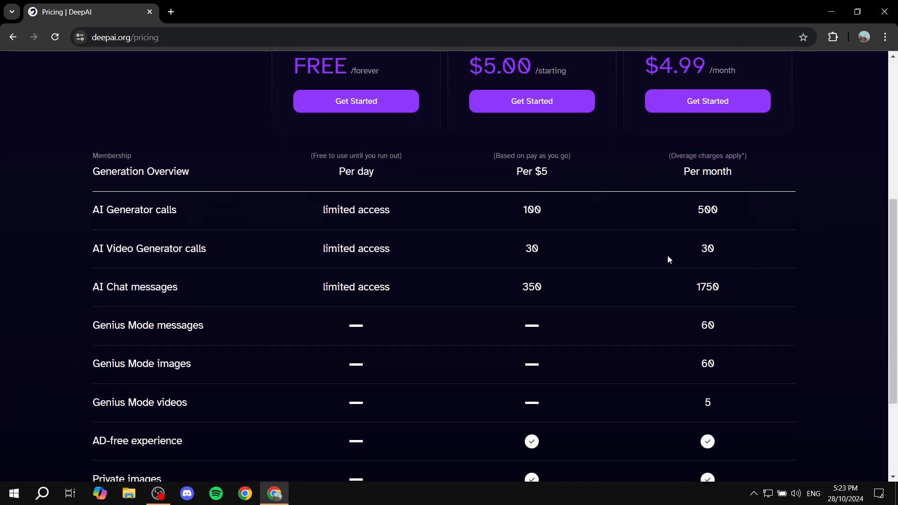
{"action": "mouse_move", "coordinate": [622, 287]}
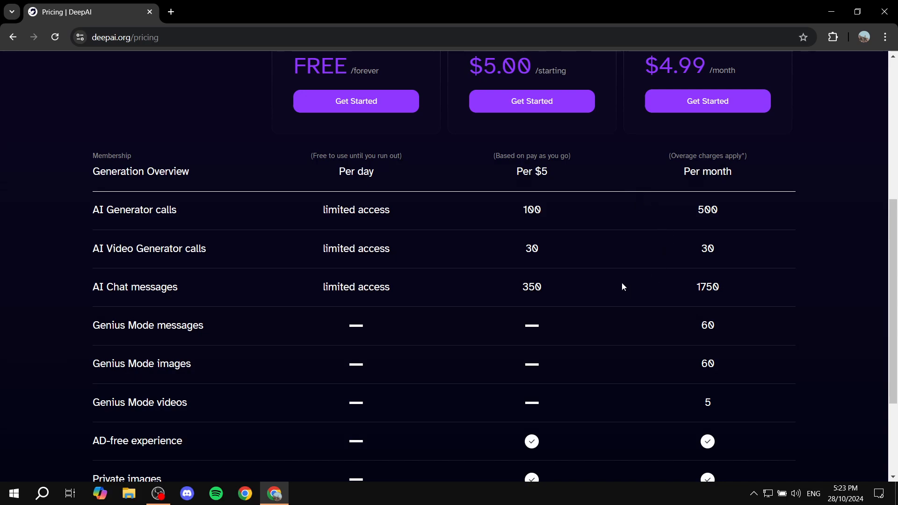
{"action": "scroll", "scroll_direction": "down", "scroll_amount": 3}
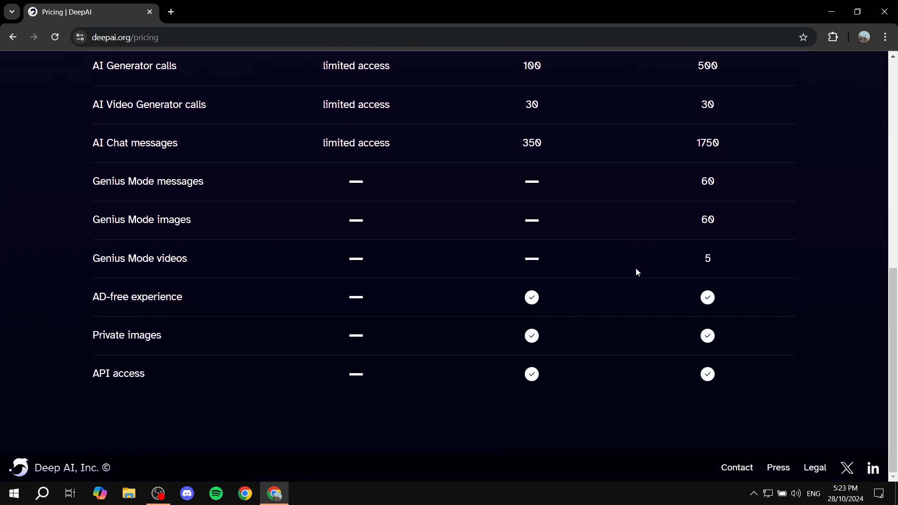
{"action": "scroll", "scroll_direction": "up", "scroll_amount": 3}
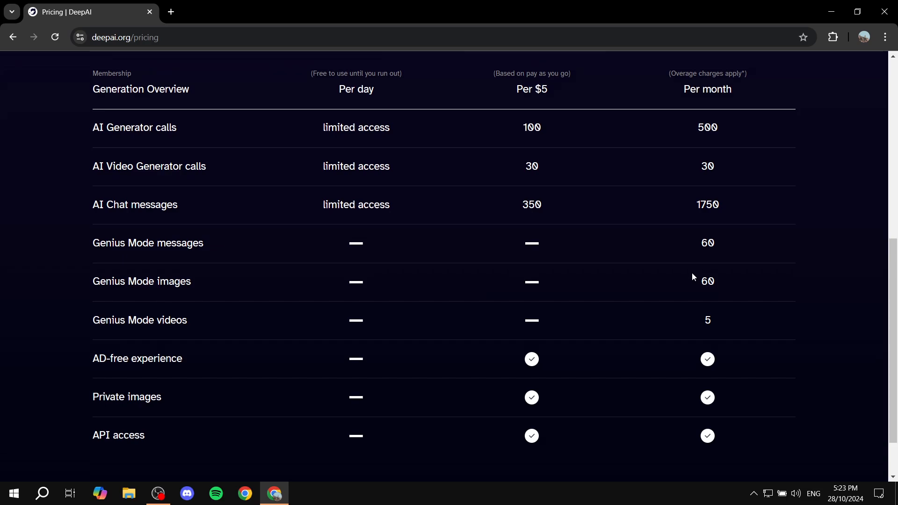
{"action": "scroll", "scroll_direction": "up", "scroll_amount": 3}
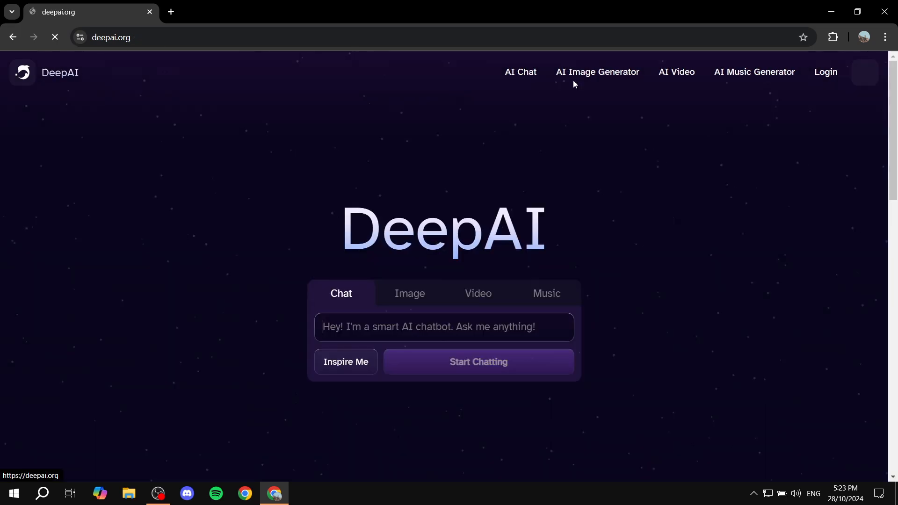
Start creating a new account, choosing to sign up with an email address
{"action": "left_click", "coordinate": [825, 72]}
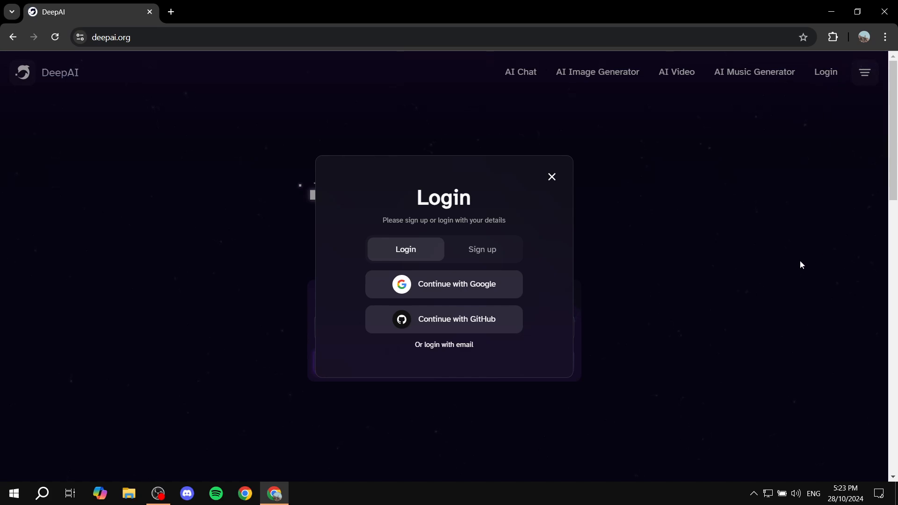
{"action": "left_click", "coordinate": [481, 249]}
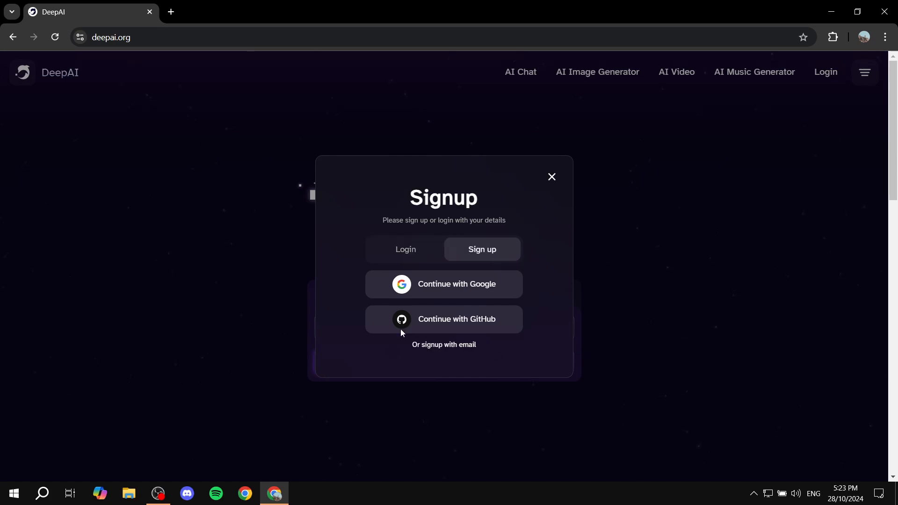
{"action": "mouse_move", "coordinate": [543, 298]}
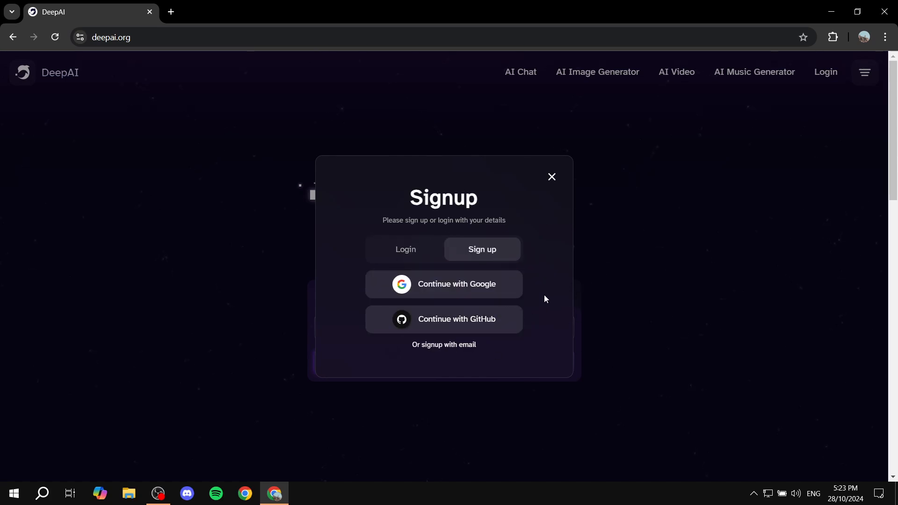
{"action": "mouse_move", "coordinate": [449, 348]}
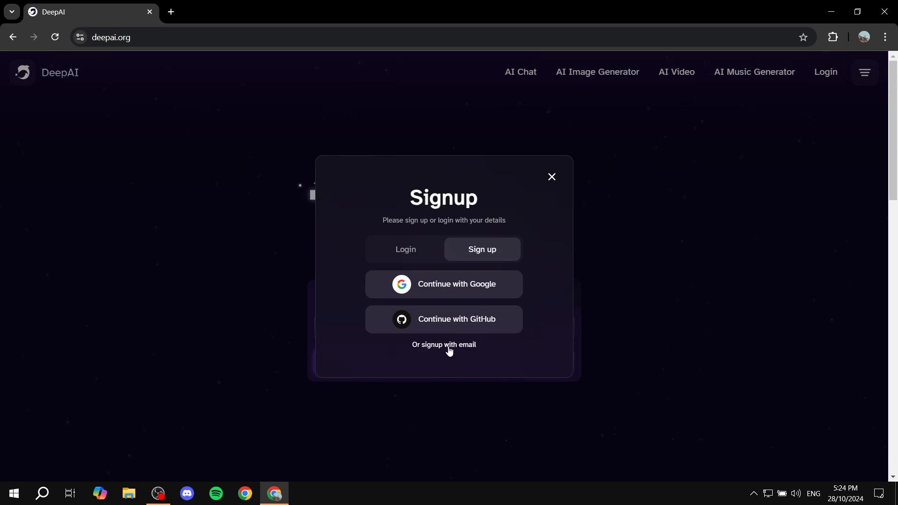
{"action": "left_click", "coordinate": [551, 176]}
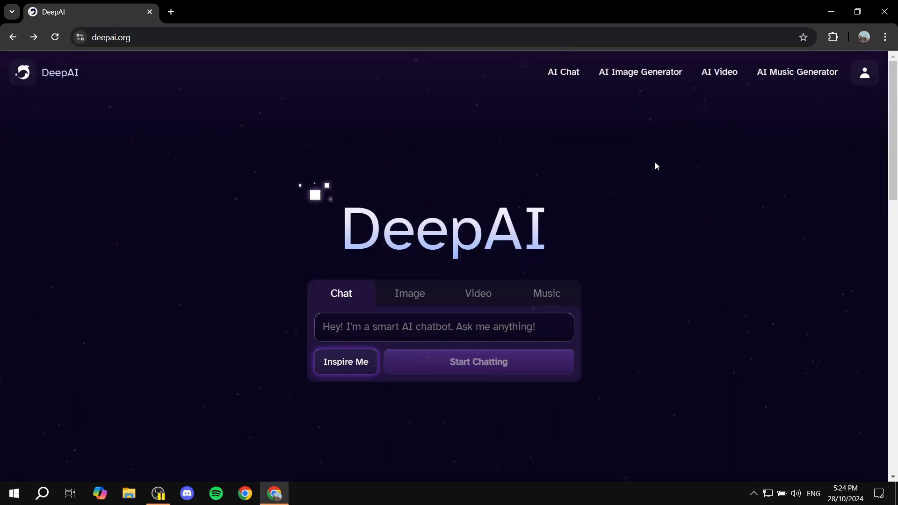
{"action": "mouse_move", "coordinate": [720, 194]}
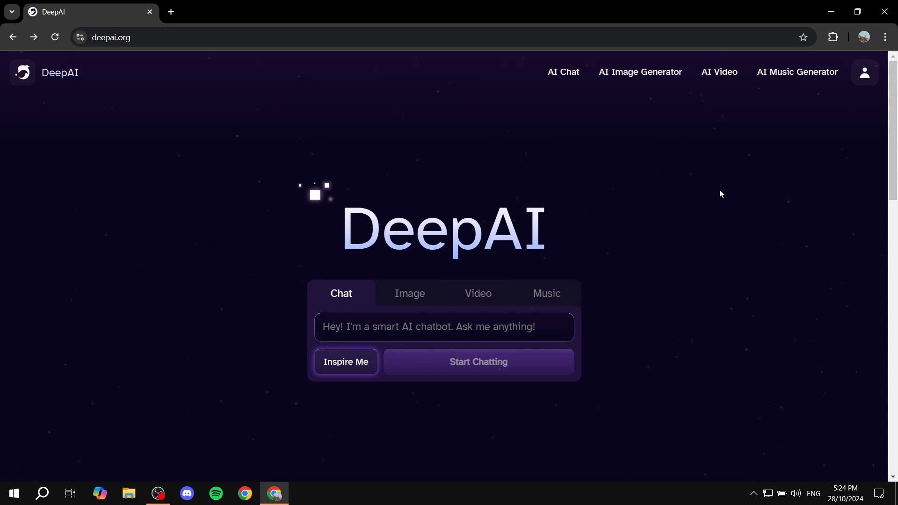
{"action": "mouse_move", "coordinate": [346, 302]}
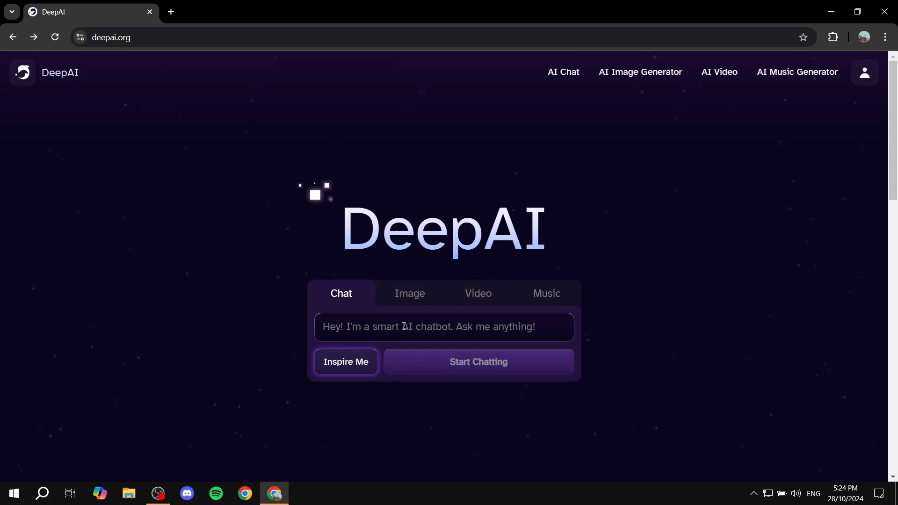
Cycle the home prompt box through Chat, Image and Video modes without generating anything
{"action": "left_click", "coordinate": [409, 294]}
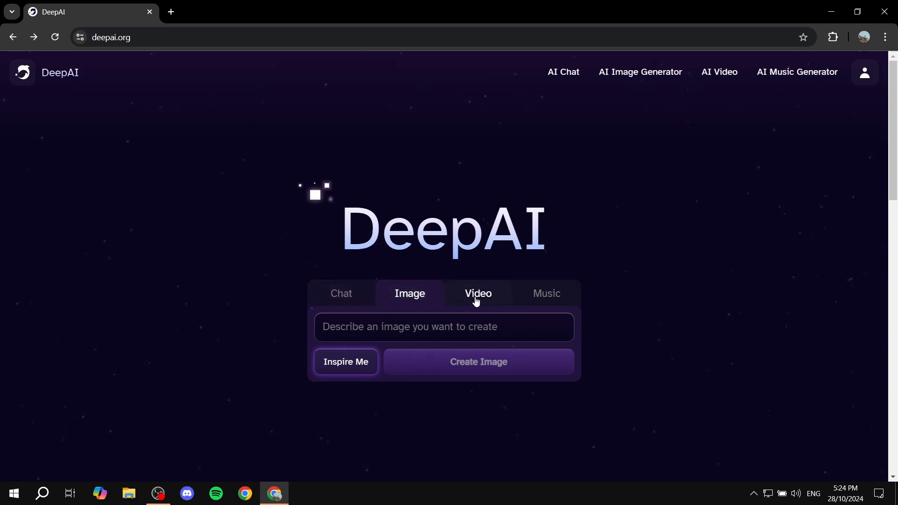
{"action": "left_click", "coordinate": [340, 293]}
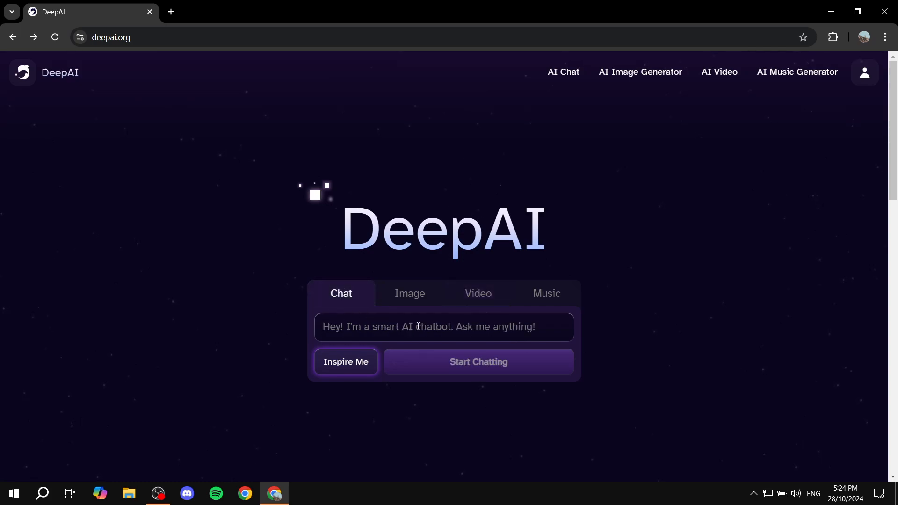
{"action": "mouse_move", "coordinate": [389, 362]}
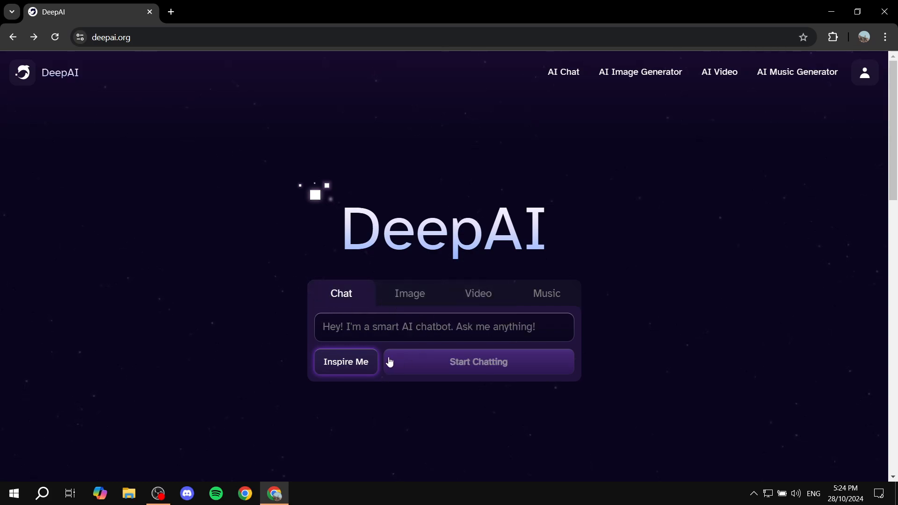
{"action": "mouse_move", "coordinate": [581, 323]}
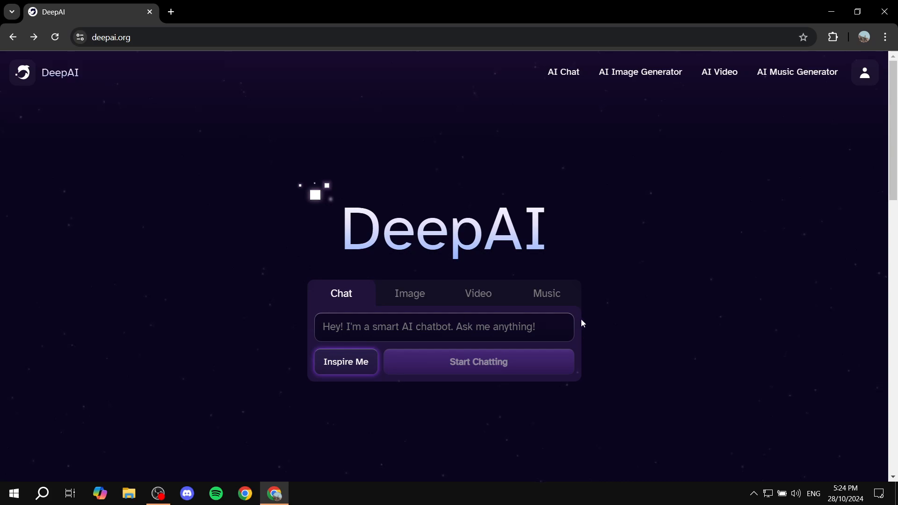
{"action": "left_click", "coordinate": [444, 327]}
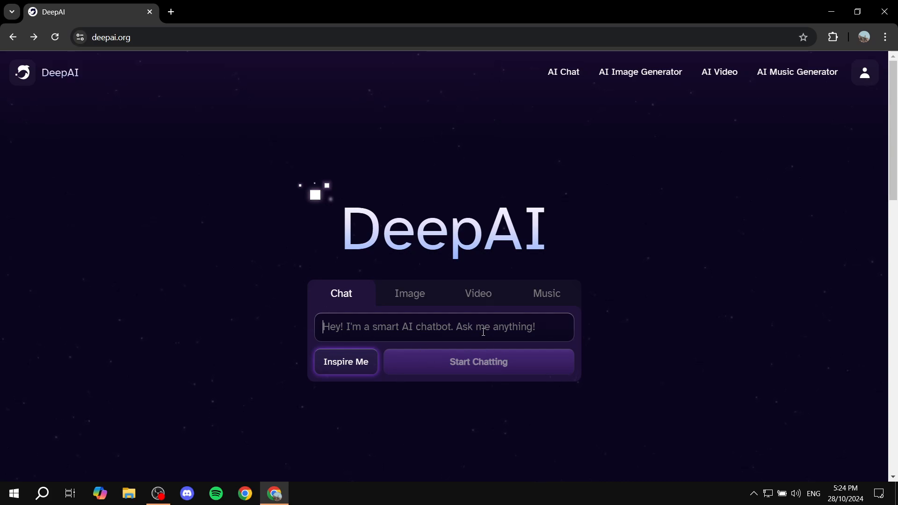
{"action": "mouse_move", "coordinate": [417, 279]}
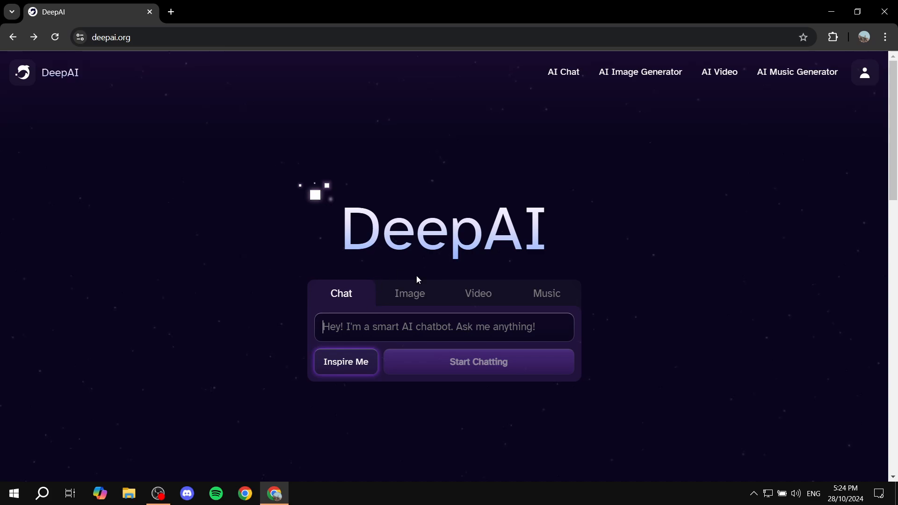
{"action": "left_click", "coordinate": [409, 293]}
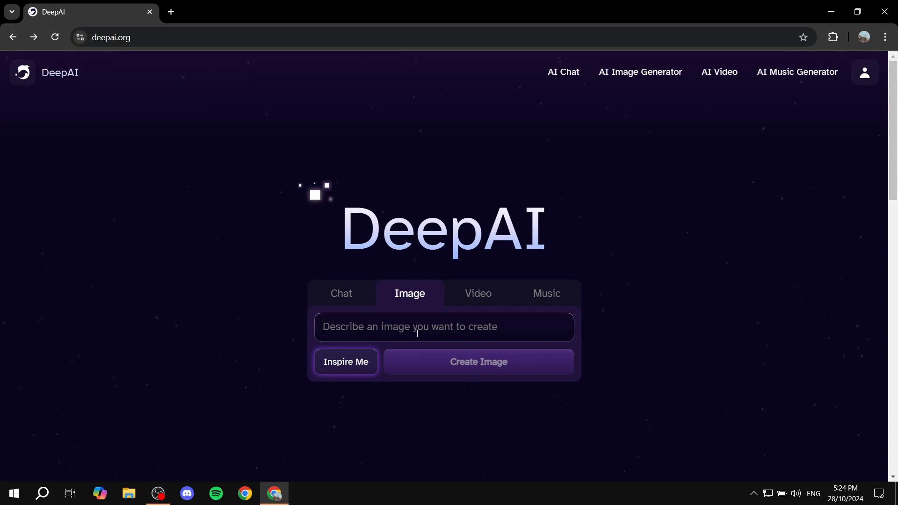
{"action": "left_click", "coordinate": [478, 293]}
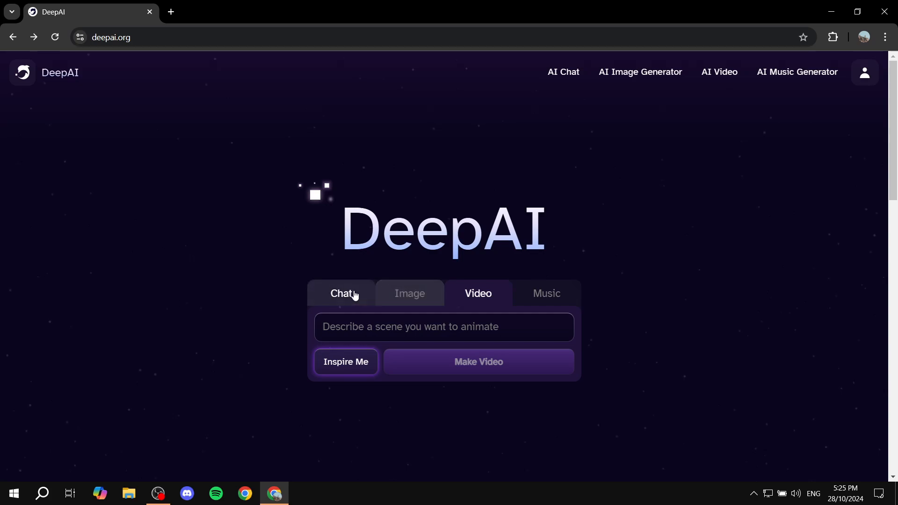
Browse the Explore Our AI Generators list and enter the Background Remover tool
{"action": "scroll", "scroll_direction": "down", "scroll_amount": 3}
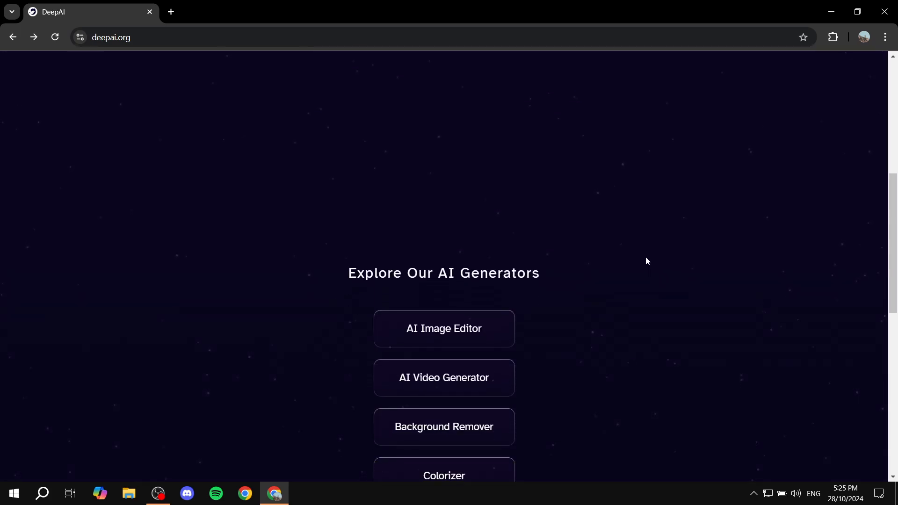
{"action": "scroll", "scroll_direction": "down", "scroll_amount": 3}
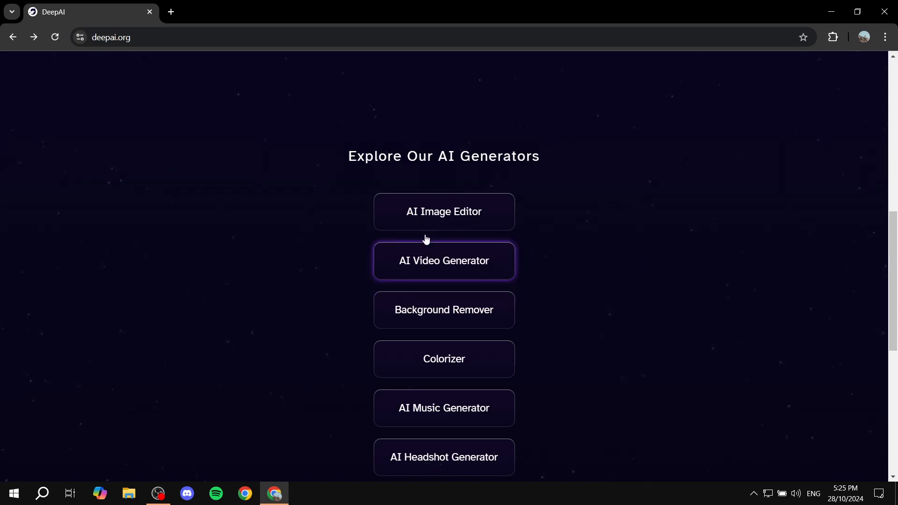
{"action": "scroll", "scroll_direction": "down", "scroll_amount": 3}
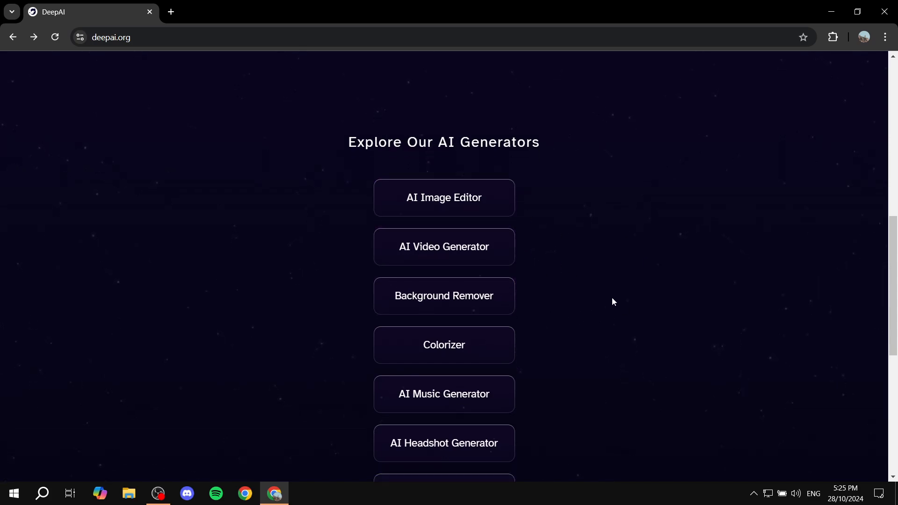
{"action": "scroll", "scroll_direction": "down", "scroll_amount": 3}
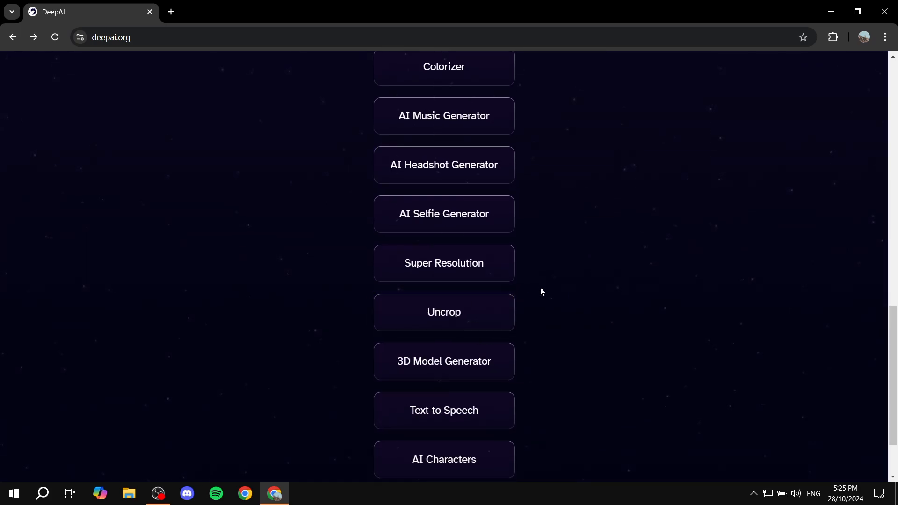
{"action": "scroll", "scroll_direction": "down", "scroll_amount": 3}
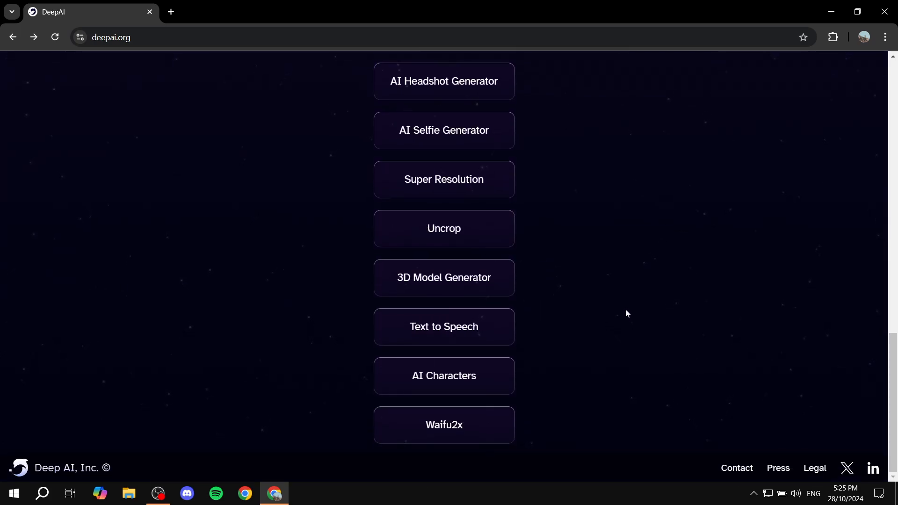
{"action": "scroll", "scroll_direction": "up", "scroll_amount": 3}
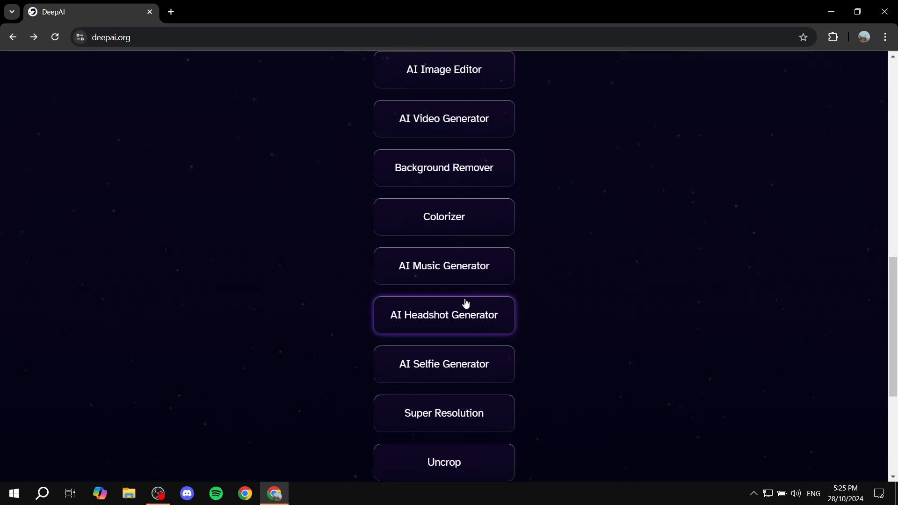
{"action": "scroll", "scroll_direction": "up", "scroll_amount": 3}
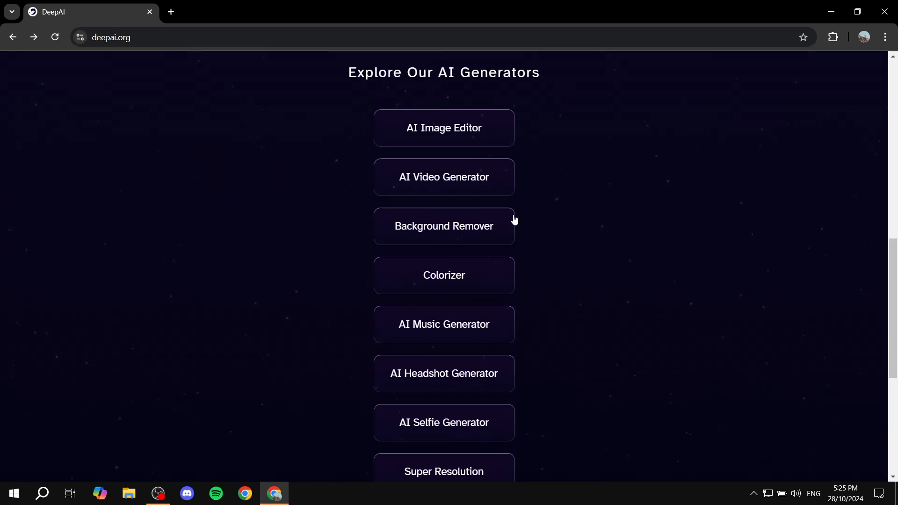
{"action": "left_click", "coordinate": [443, 225]}
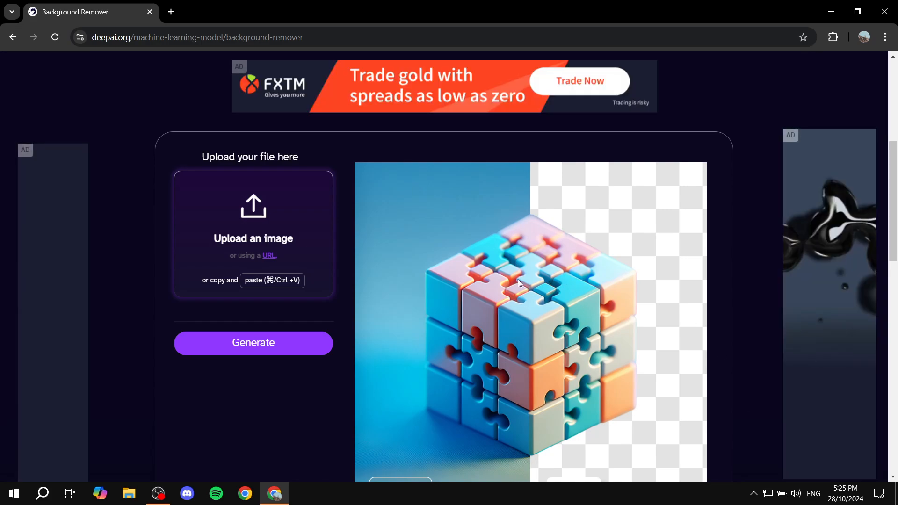
Go from Background Remover to the AI Image Generator via the top navigation
{"action": "scroll", "scroll_direction": "up", "scroll_amount": 3}
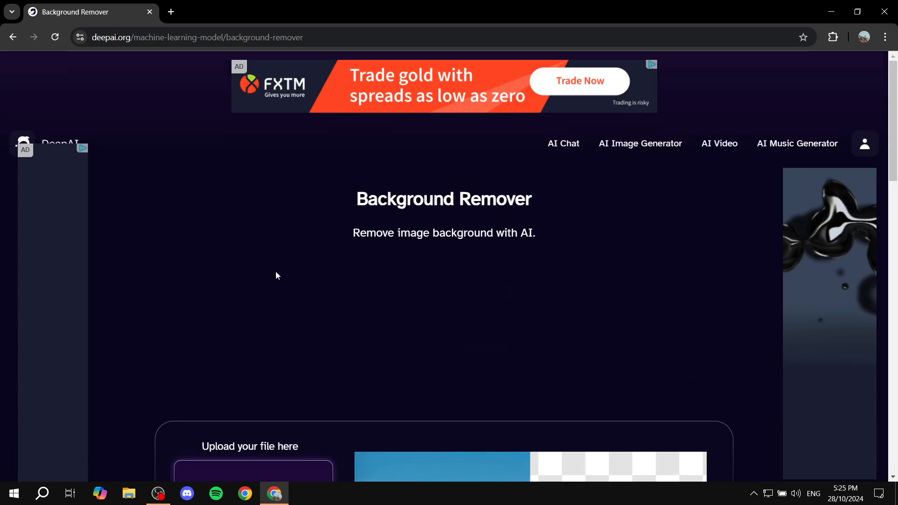
{"action": "mouse_move", "coordinate": [589, 195]}
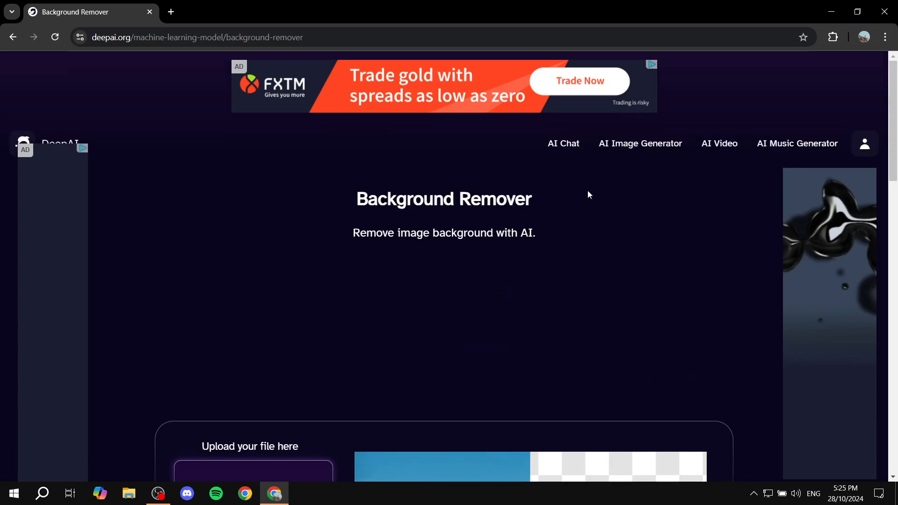
{"action": "mouse_move", "coordinate": [640, 143]}
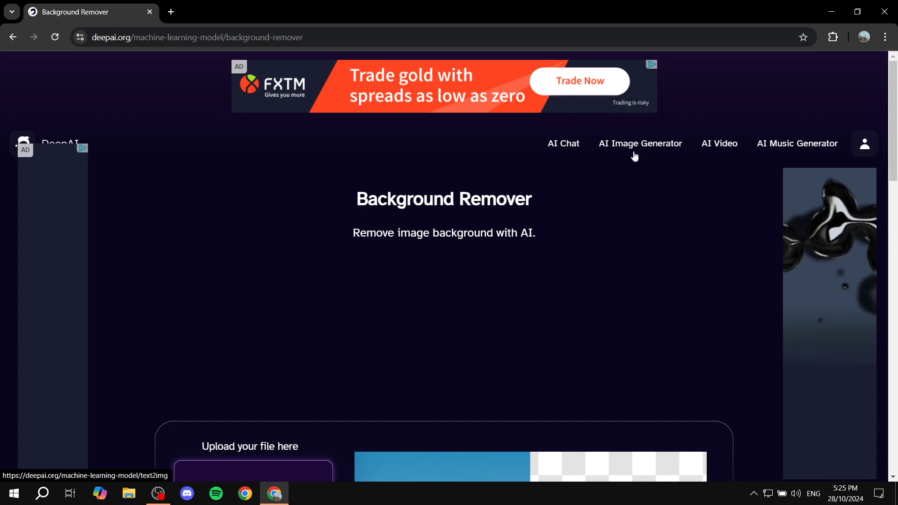
{"action": "left_click", "coordinate": [639, 143]}
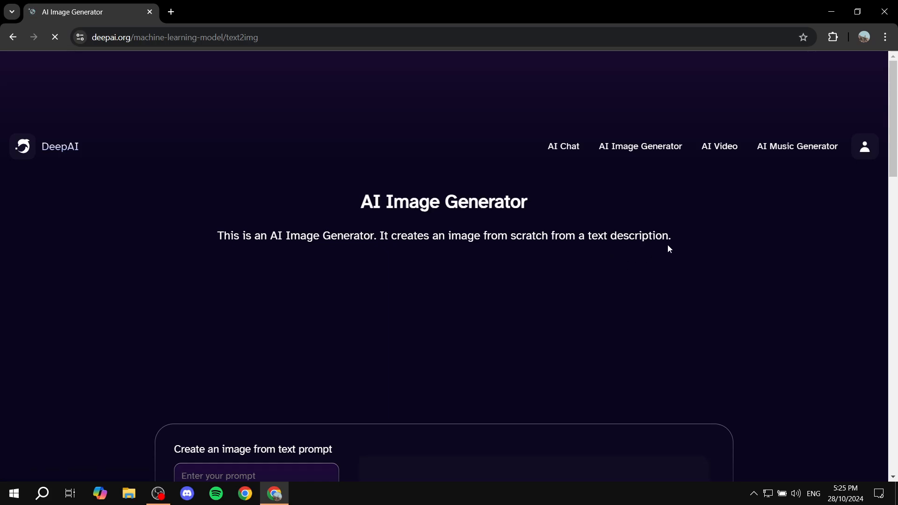
Reach the image prompt form and set the generation preference from Speed to Quality
{"action": "scroll", "scroll_direction": "down", "scroll_amount": 3}
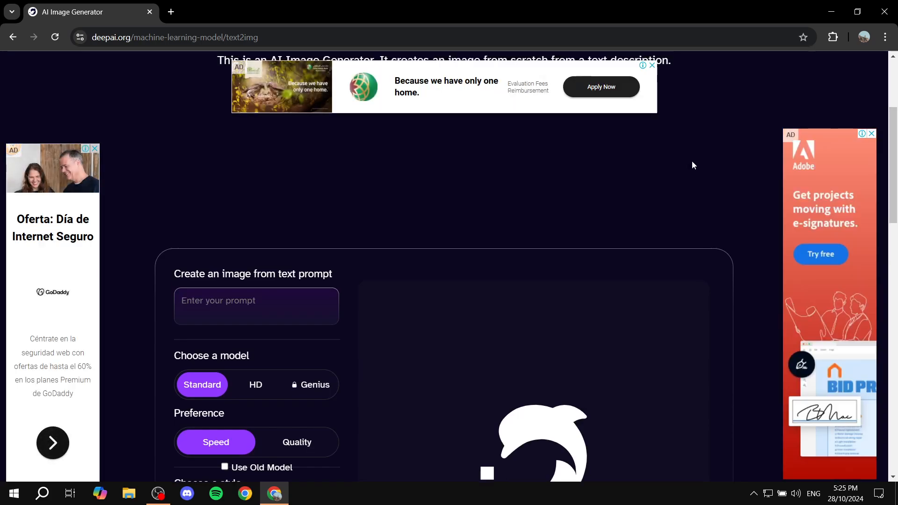
{"action": "scroll", "scroll_direction": "down", "scroll_amount": 3}
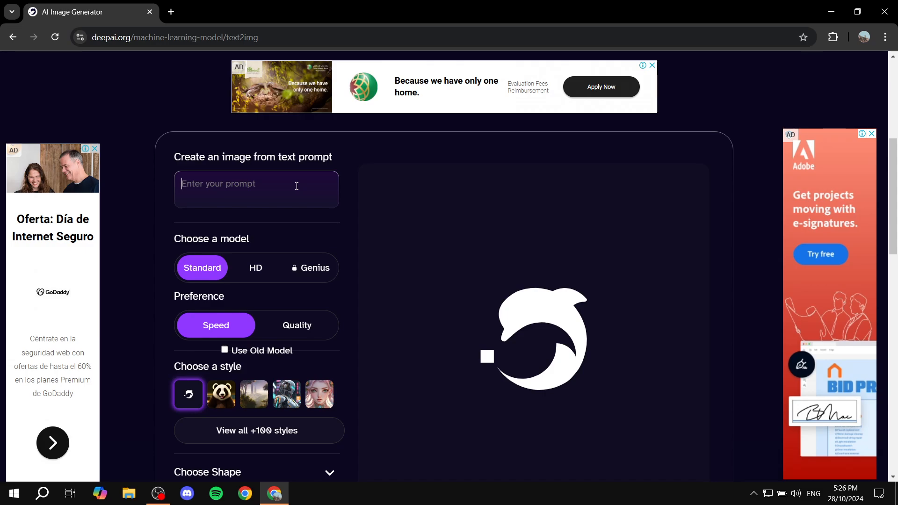
{"action": "mouse_move", "coordinate": [296, 189]}
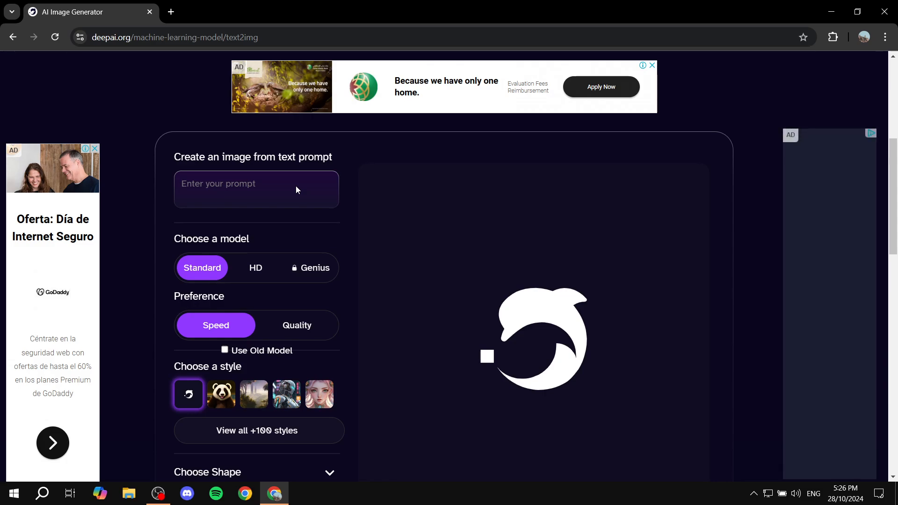
{"action": "left_click", "coordinate": [256, 190]}
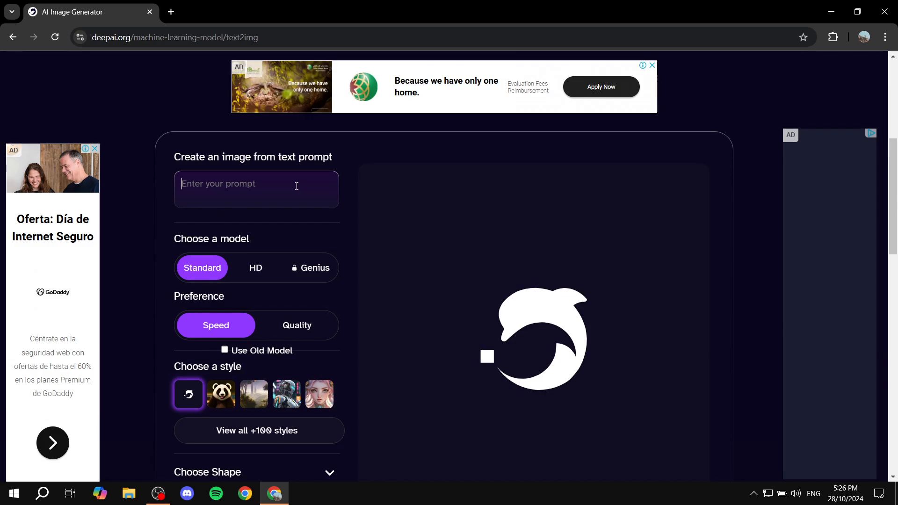
{"action": "mouse_move", "coordinate": [296, 189]}
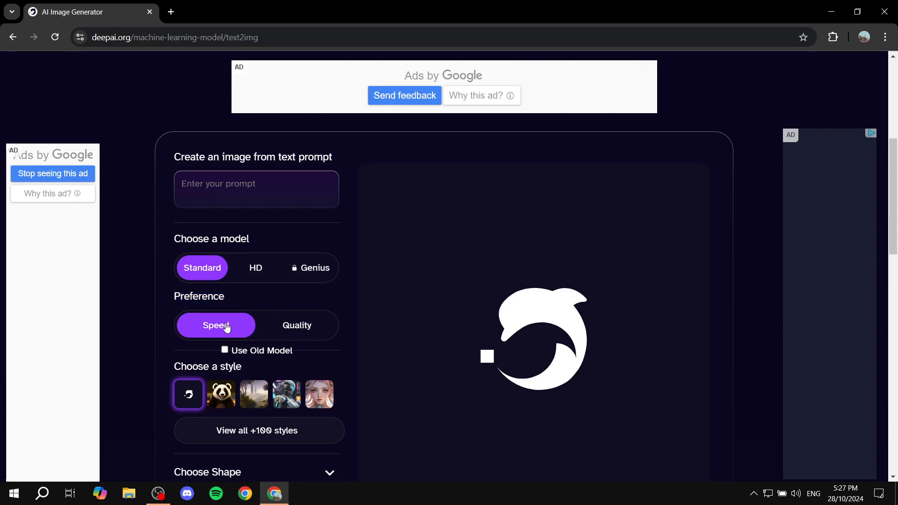
{"action": "left_click", "coordinate": [296, 325]}
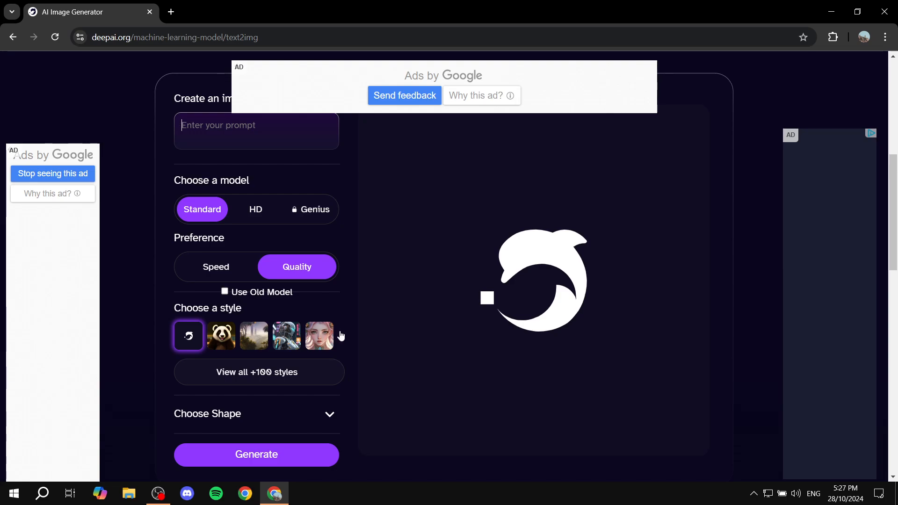
{"action": "mouse_move", "coordinate": [211, 382]}
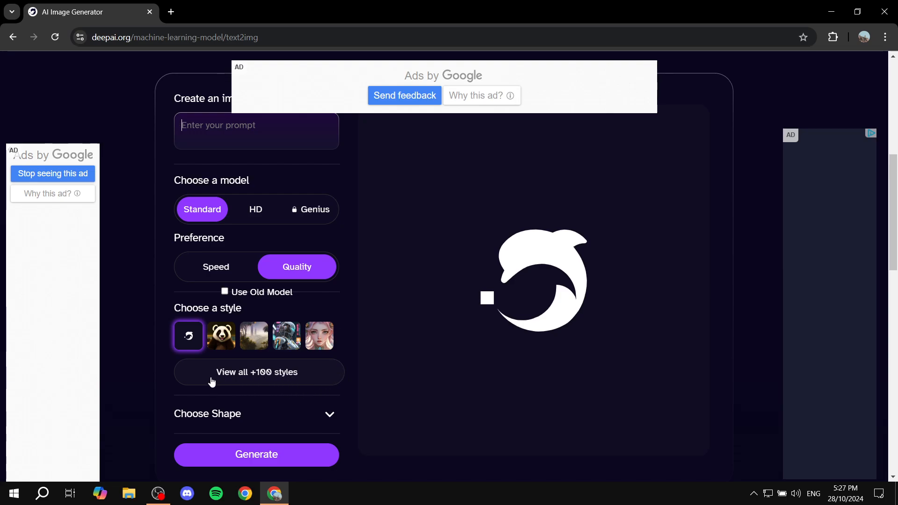
{"action": "mouse_move", "coordinate": [298, 381]}
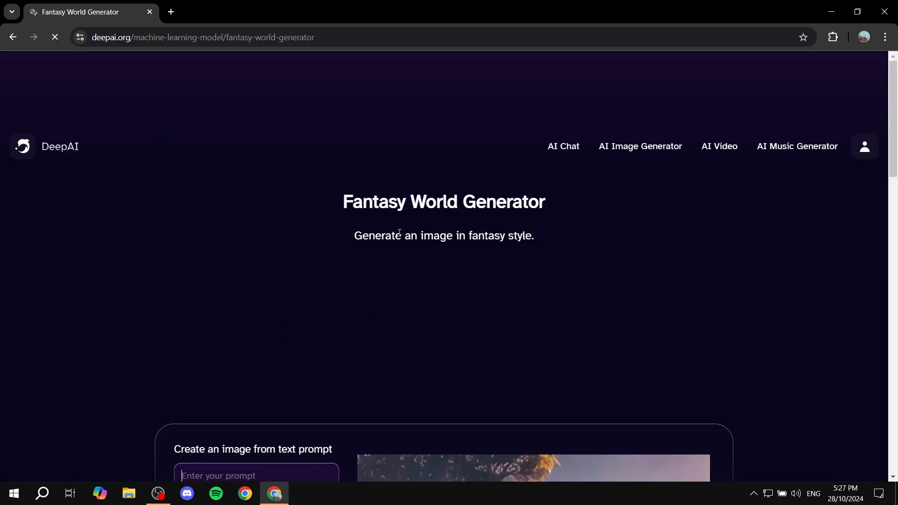
{"action": "scroll", "scroll_direction": "down", "scroll_amount": 3}
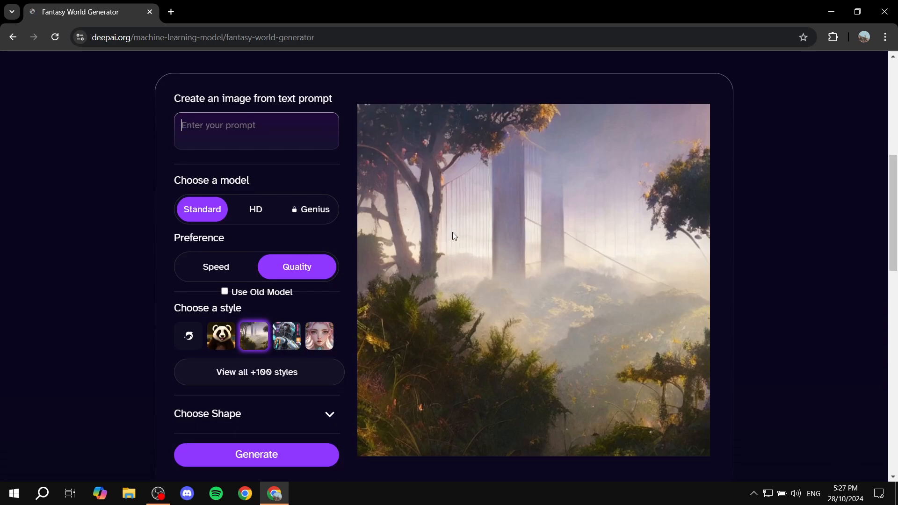
{"action": "scroll", "scroll_direction": "down", "scroll_amount": 3}
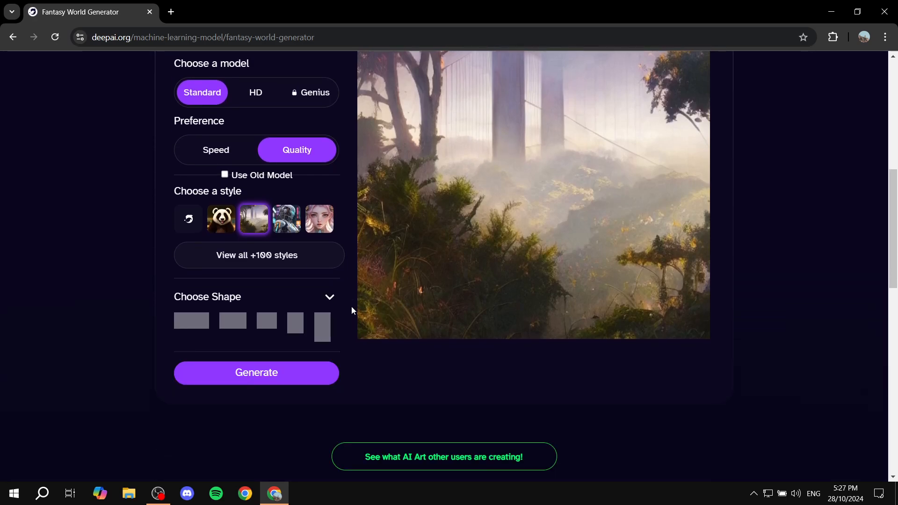
{"action": "left_click", "coordinate": [191, 320]}
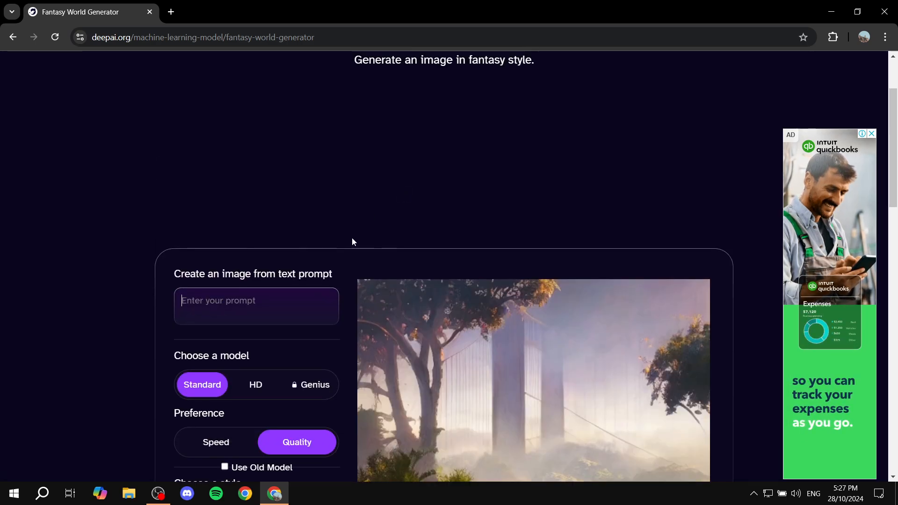
Generate an image from the prompt 'Fireplace in an old worn out hut' and view the result
{"action": "type", "text": "Fireplace in an old"}
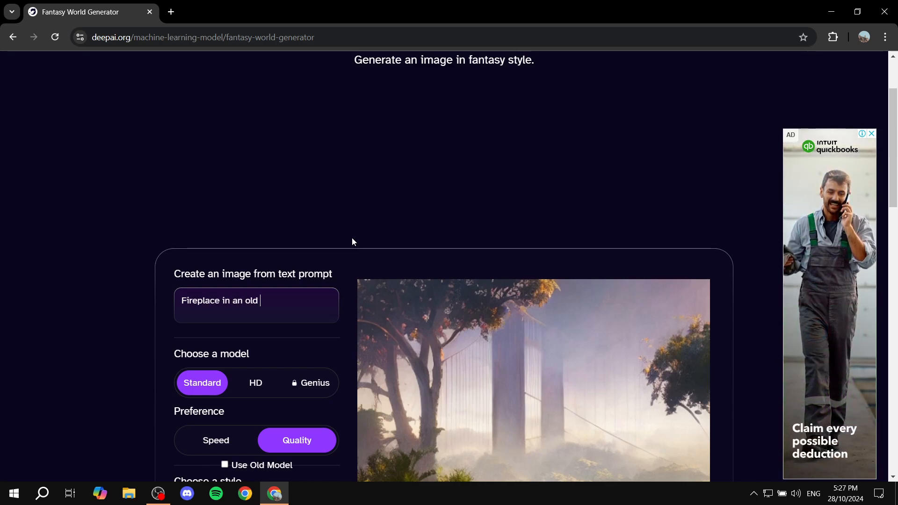
{"action": "type", "text": "worn out"}
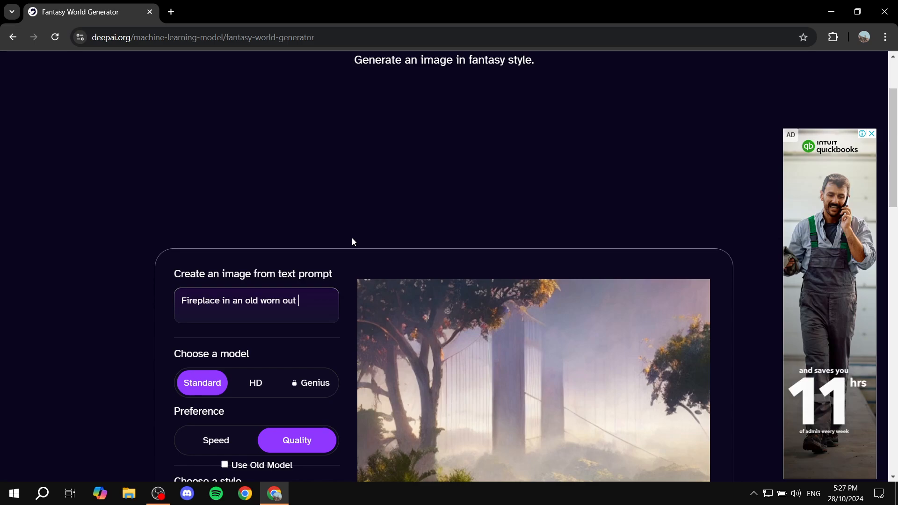
{"action": "type", "text": "hut"}
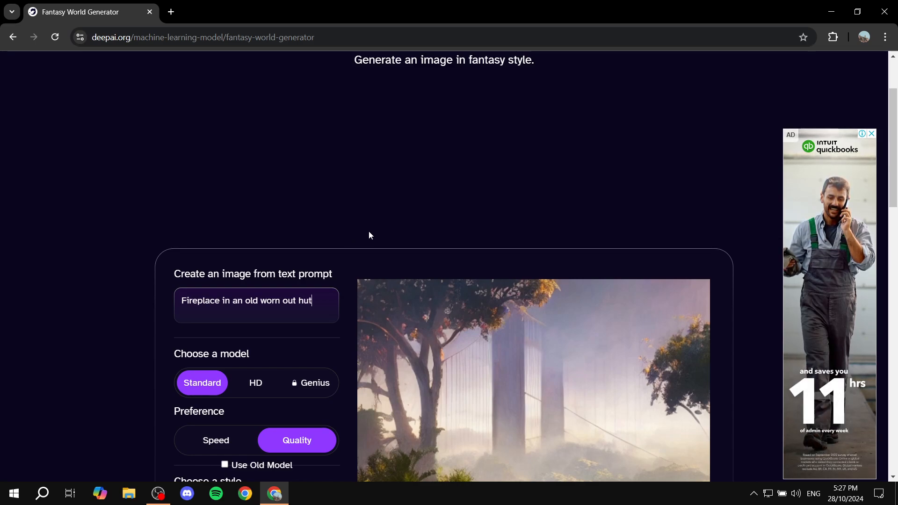
{"action": "scroll", "scroll_direction": "down", "scroll_amount": 3}
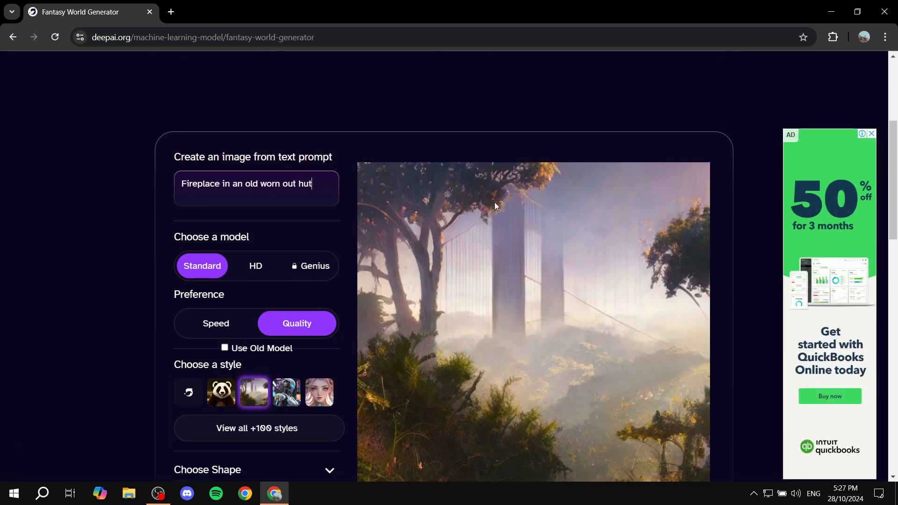
{"action": "scroll", "scroll_direction": "down", "scroll_amount": 3}
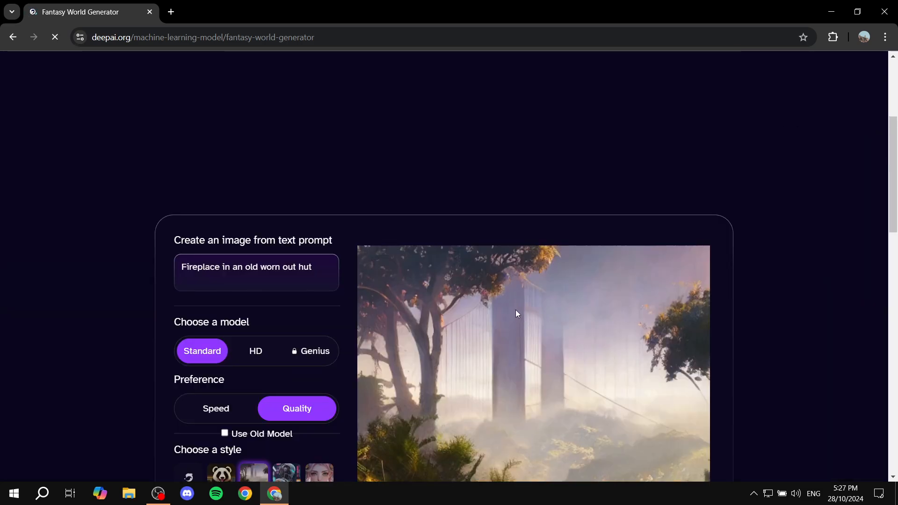
{"action": "scroll", "scroll_direction": "down", "scroll_amount": 3}
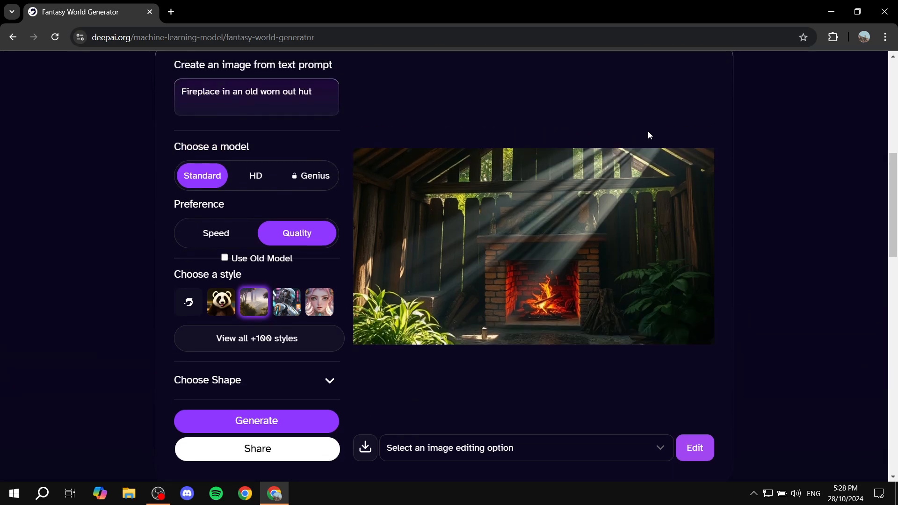
{"action": "mouse_move", "coordinate": [591, 231]}
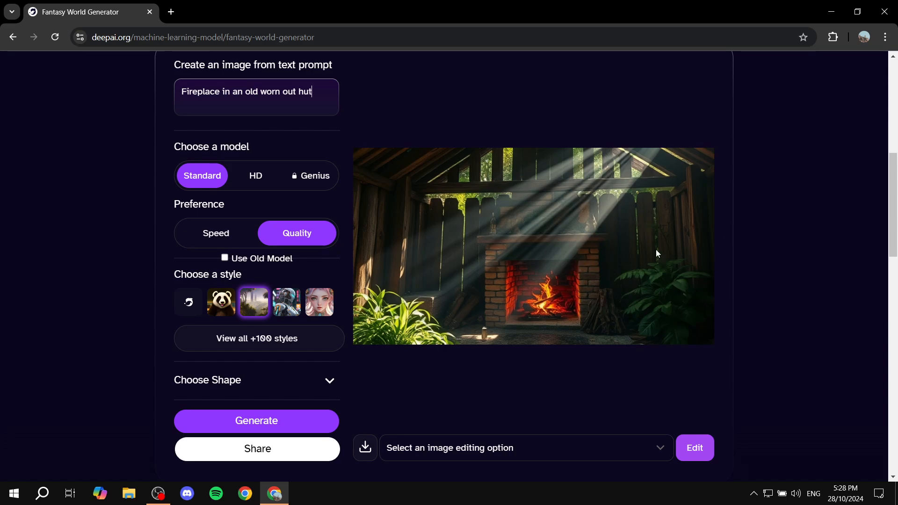
{"action": "scroll", "scroll_direction": "down", "scroll_amount": 3}
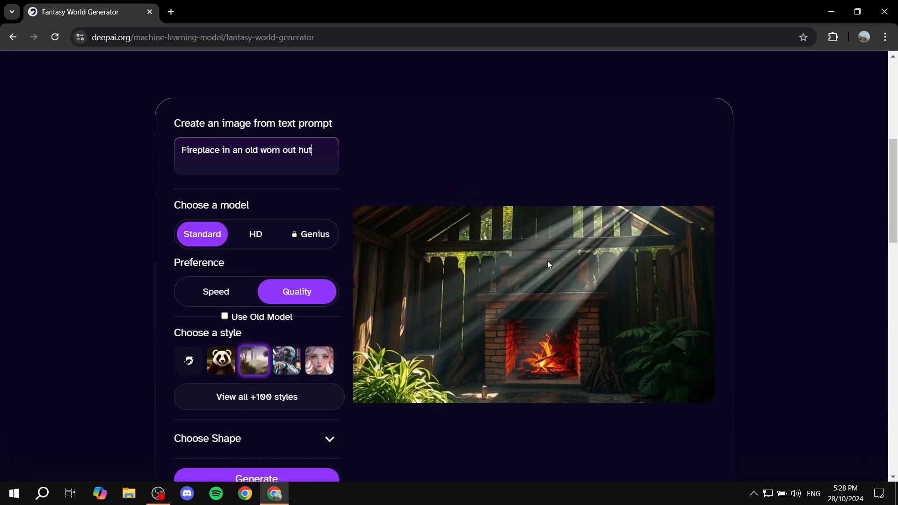
{"action": "scroll", "scroll_direction": "down", "scroll_amount": 3}
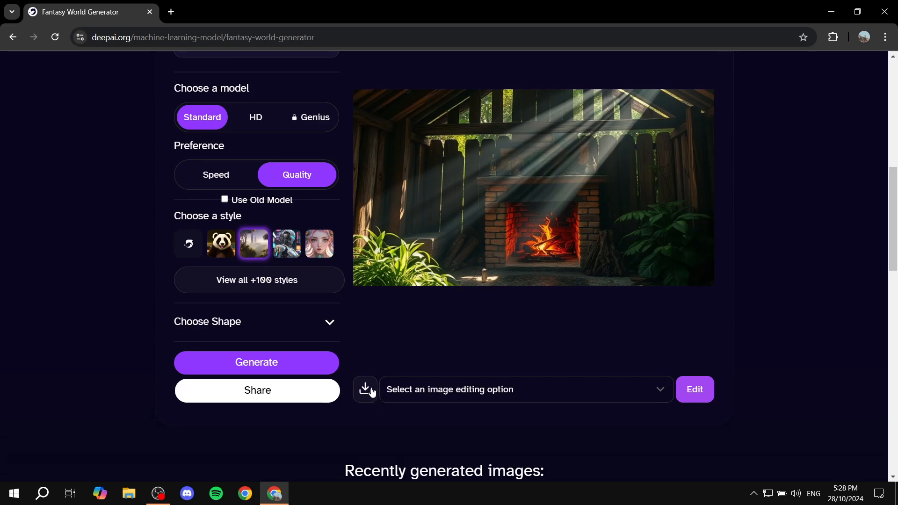
{"action": "mouse_move", "coordinate": [610, 394]}
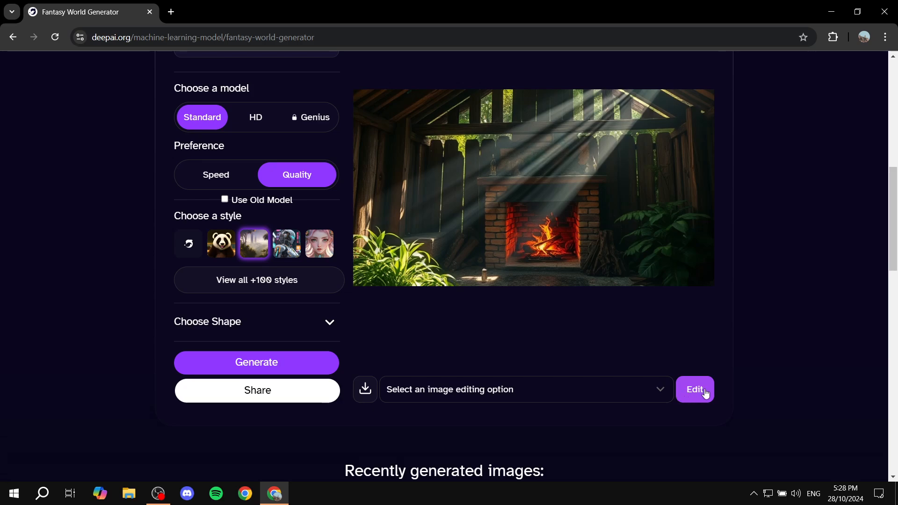
{"action": "mouse_move", "coordinate": [713, 396]}
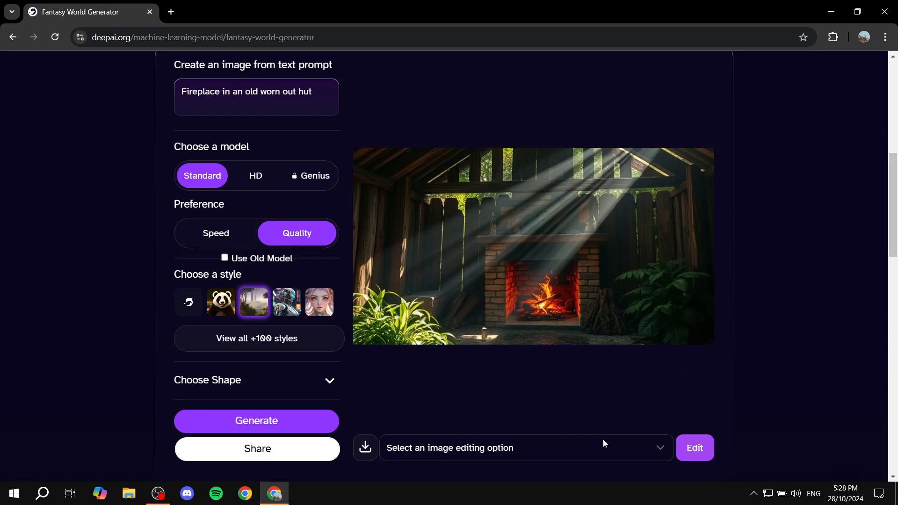
{"action": "left_click", "coordinate": [523, 448]}
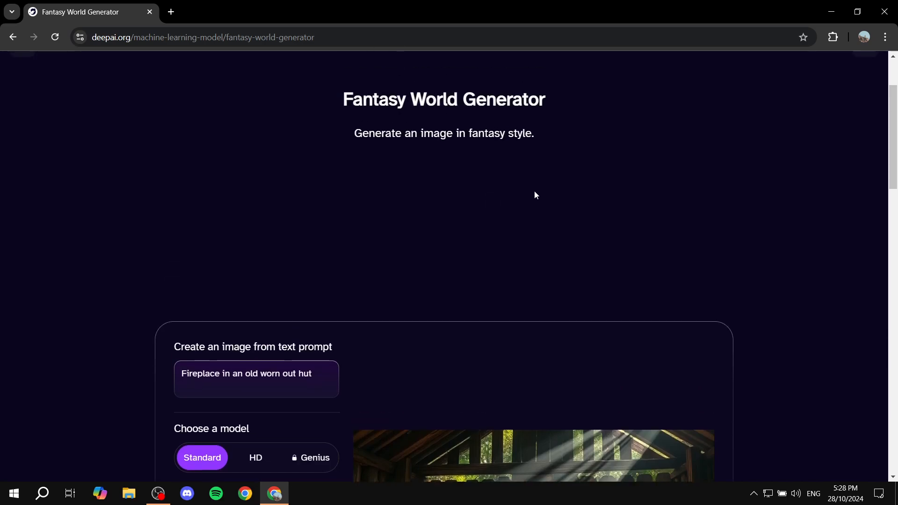
{"action": "scroll", "scroll_direction": "down", "scroll_amount": 3}
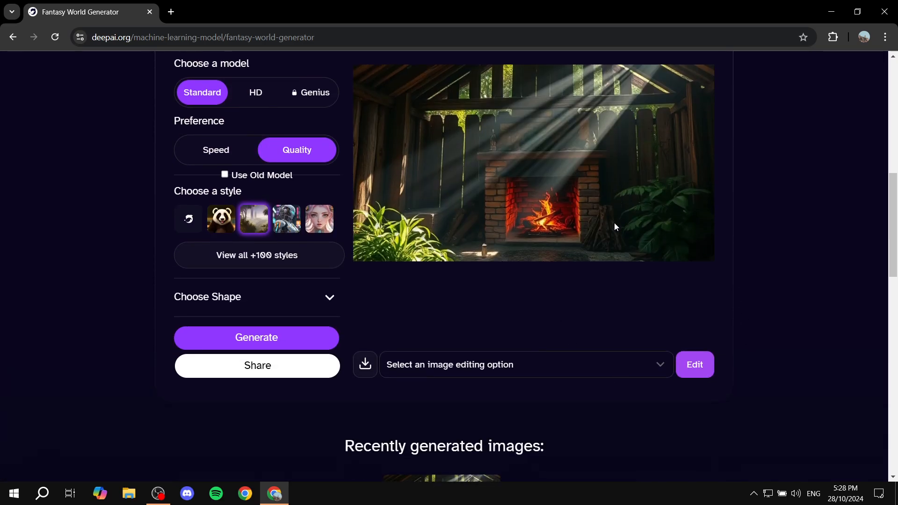
{"action": "scroll", "scroll_direction": "down", "scroll_amount": 3}
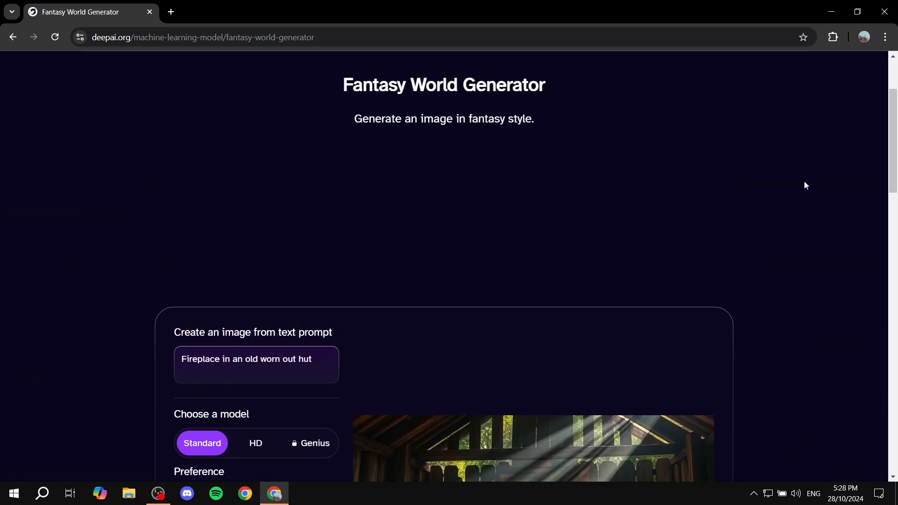
{"action": "scroll", "scroll_direction": "down", "scroll_amount": 3}
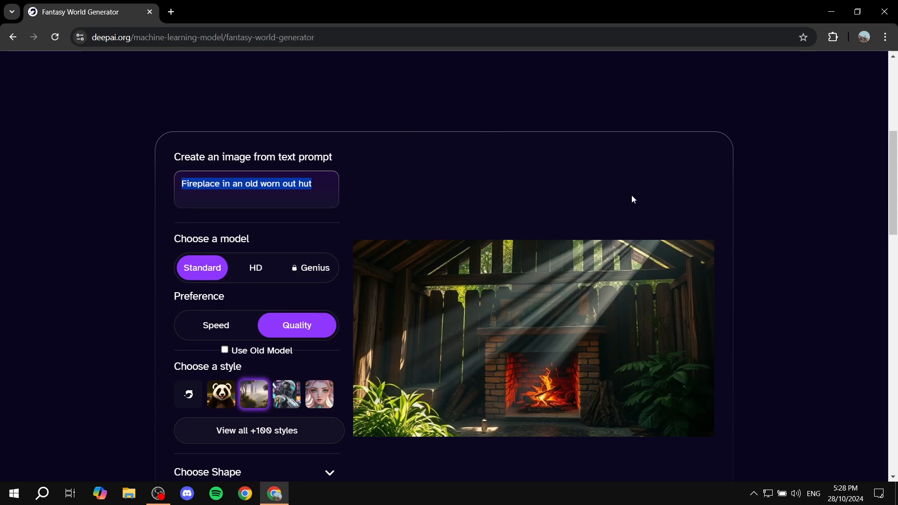
{"action": "scroll", "scroll_direction": "down", "scroll_amount": 3}
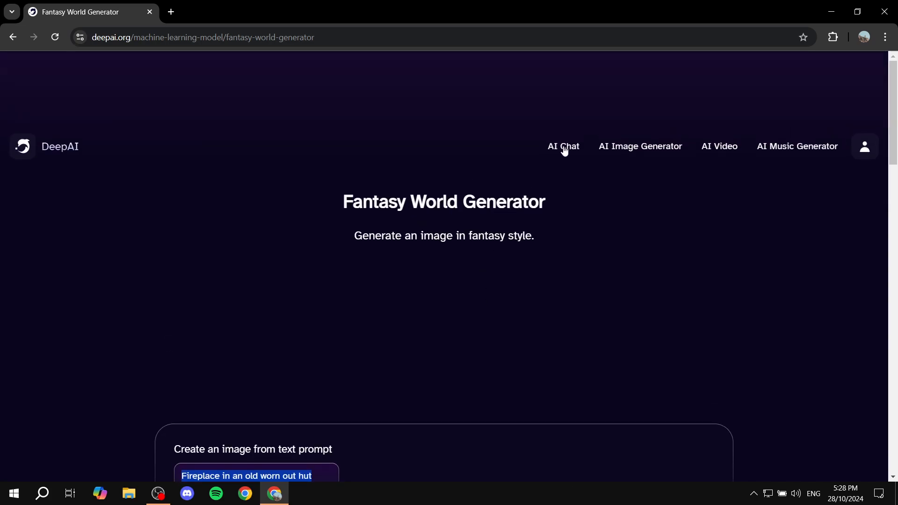
{"action": "mouse_move", "coordinate": [735, 176]}
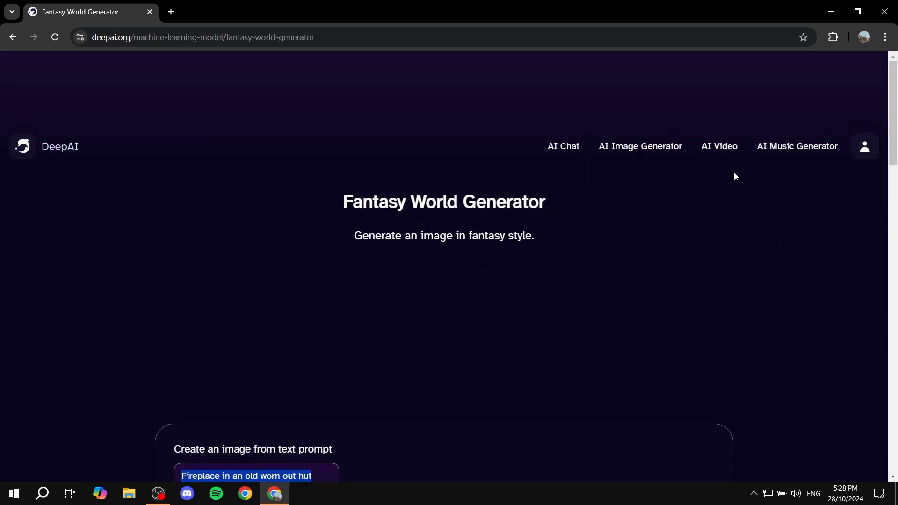
{"action": "scroll", "scroll_direction": "down", "scroll_amount": 3}
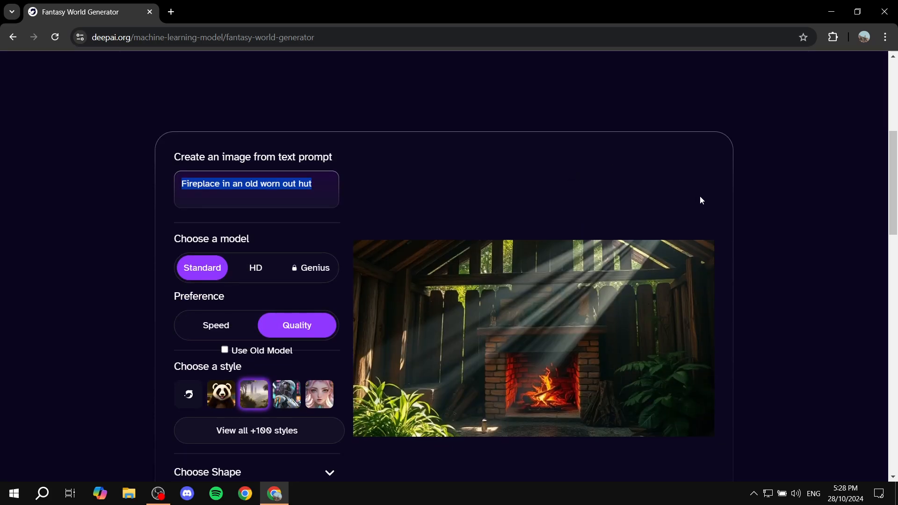
Reach the AI Video Generator's empty prompt area from the top navigation
{"action": "left_click", "coordinate": [719, 146]}
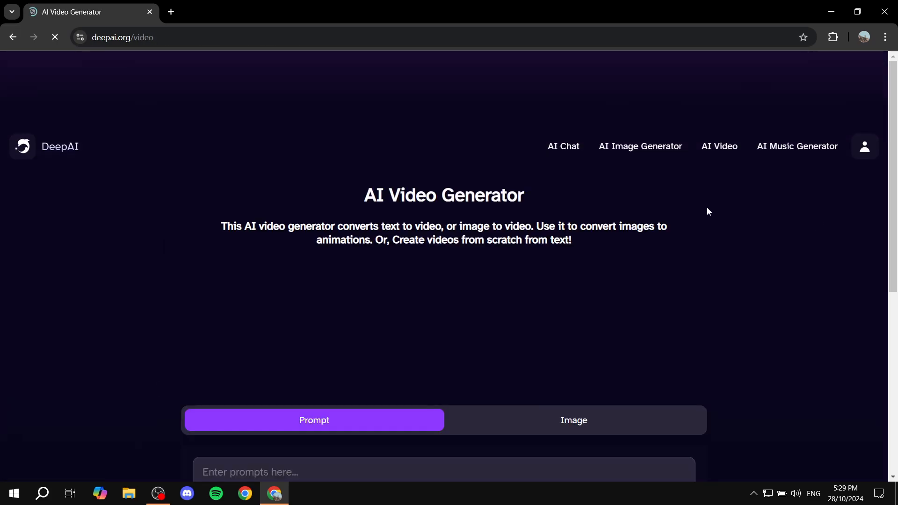
{"action": "scroll", "scroll_direction": "down", "scroll_amount": 3}
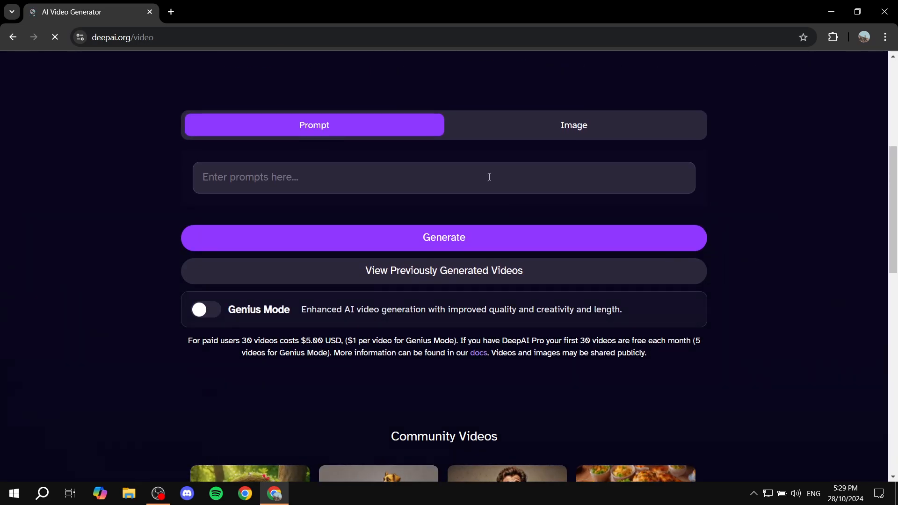